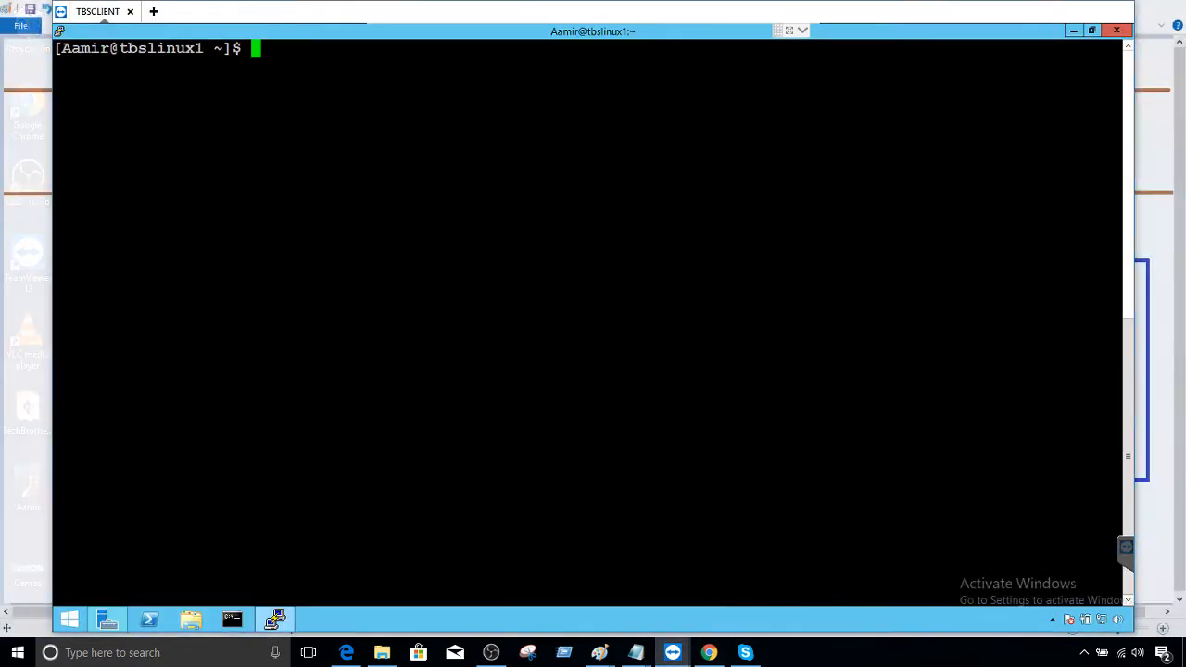
{"action": "type", "text": "mysql -u root -p"}
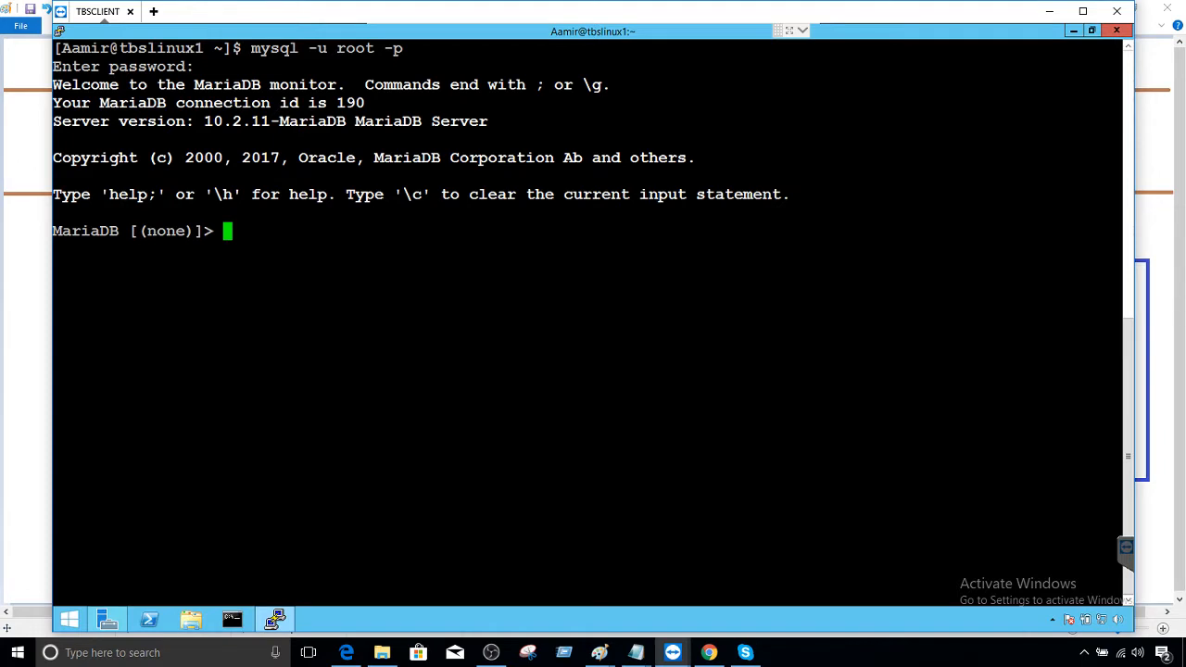
{"action": "type", "text": "create user"}
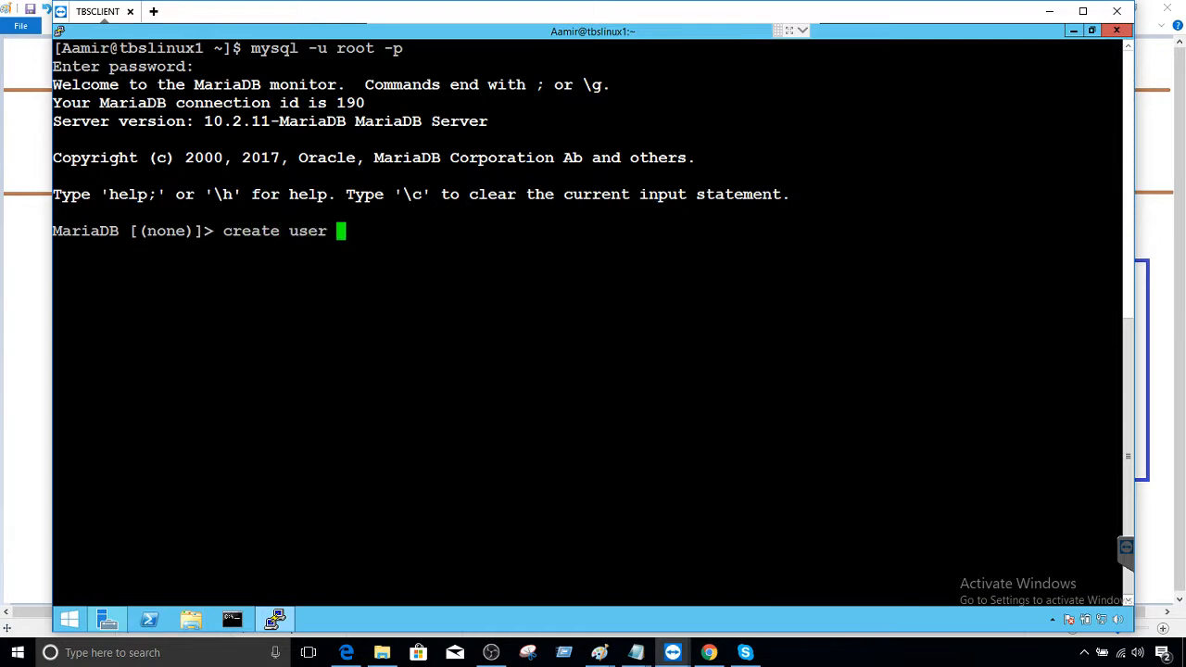
{"action": "type", "text": "'T"}
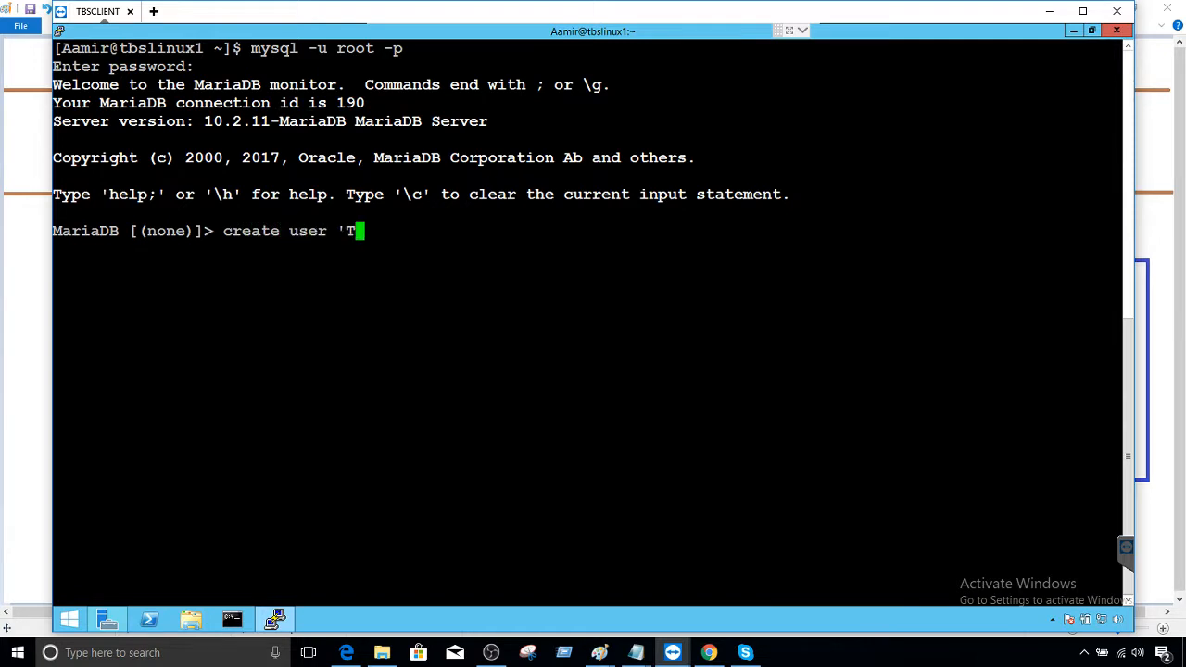
{"action": "type", "text": "B'@"}
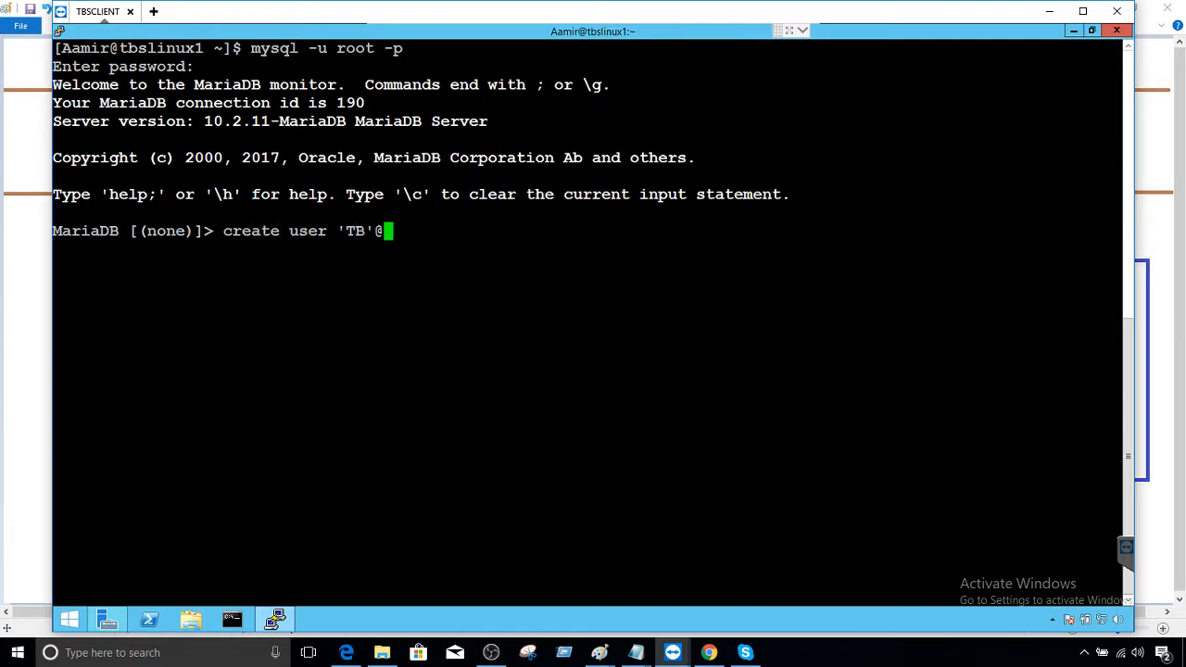
{"action": "type", "text": "'localhost'"}
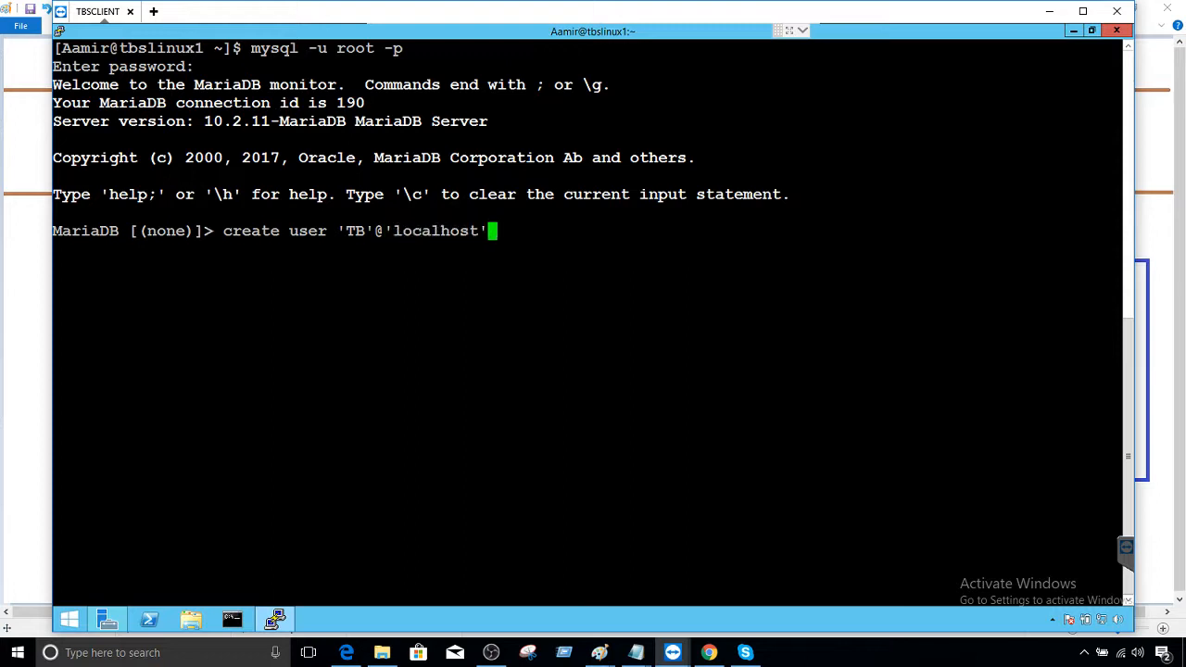
{"action": "type", "text": "id"}
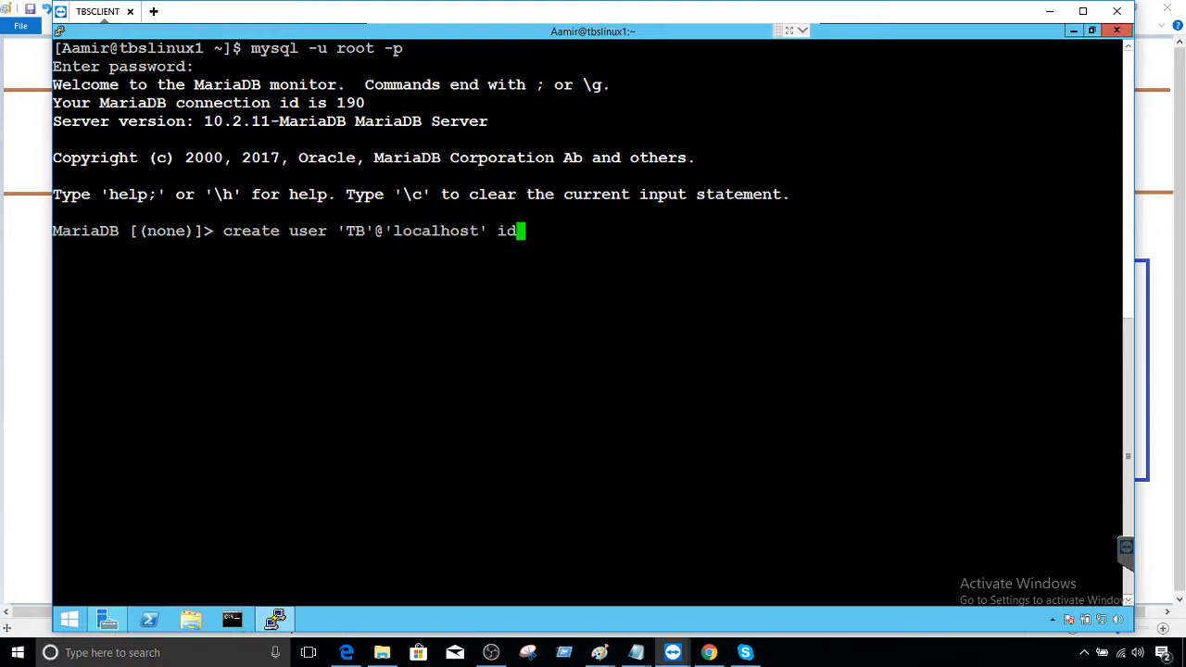
{"action": "type", "text": "entfi"}
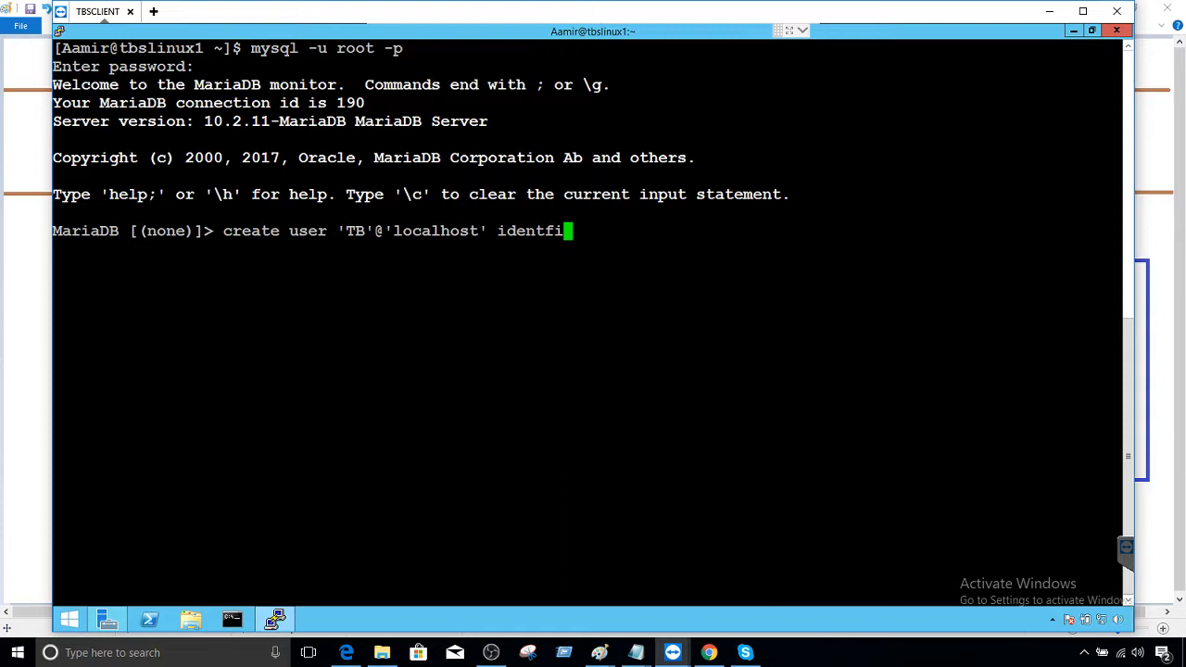
{"action": "type", "text": "ed by '123';"}
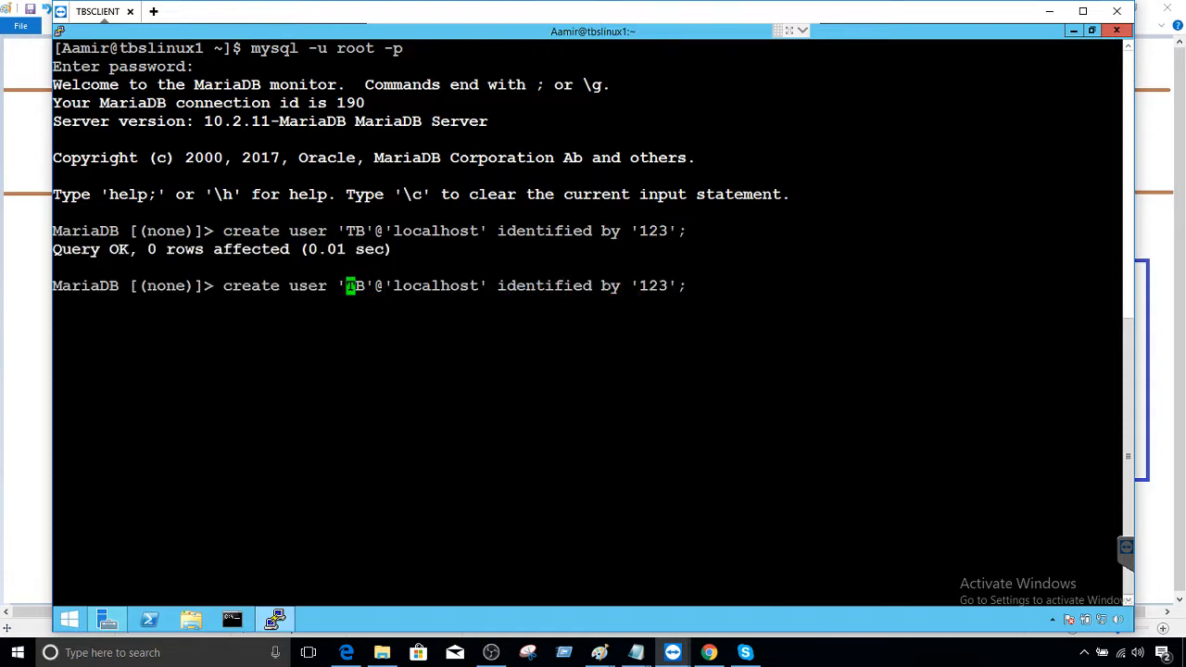
{"action": "type", "text": "1"}
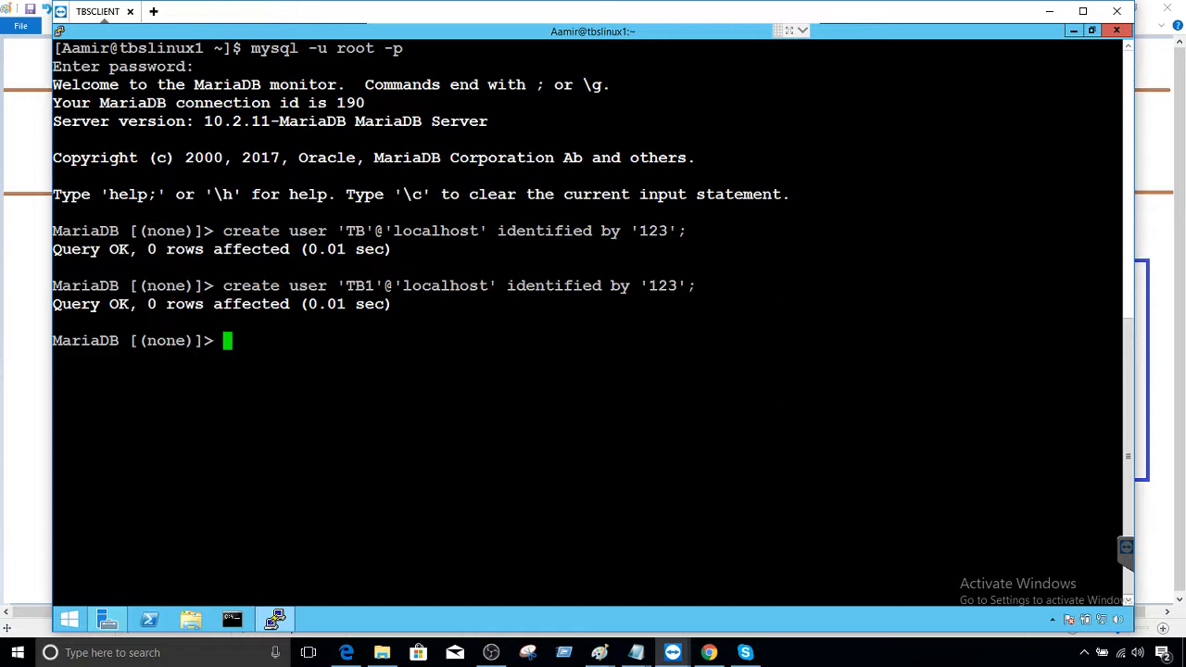
- Run SHOW DATABASES, then highlight user names TB and TB1 while explaining
{"action": "type", "text": "show d"}
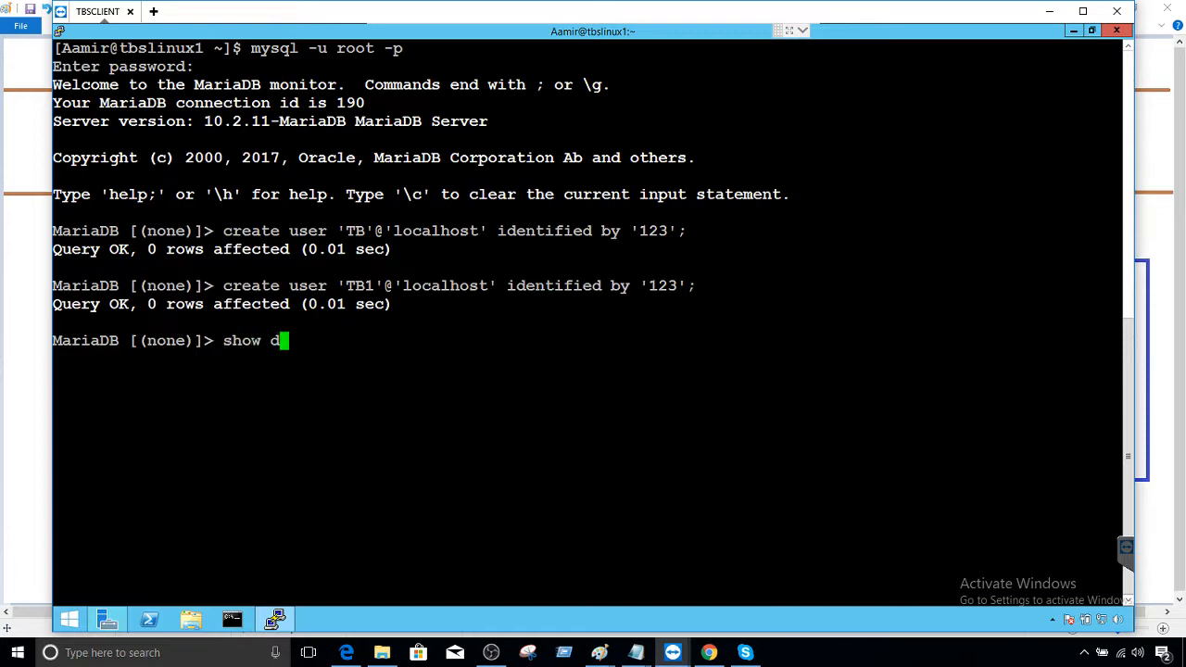
{"action": "type", "text": "atabases;"}
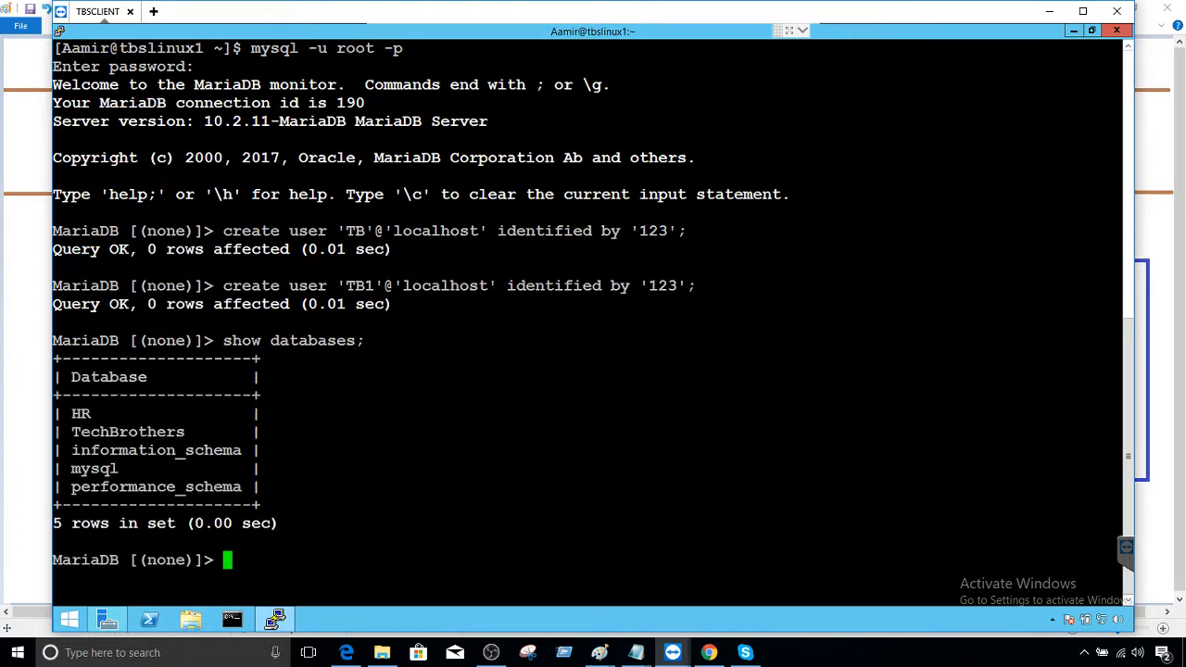
{"action": "double_click", "coordinate": [81, 413]}
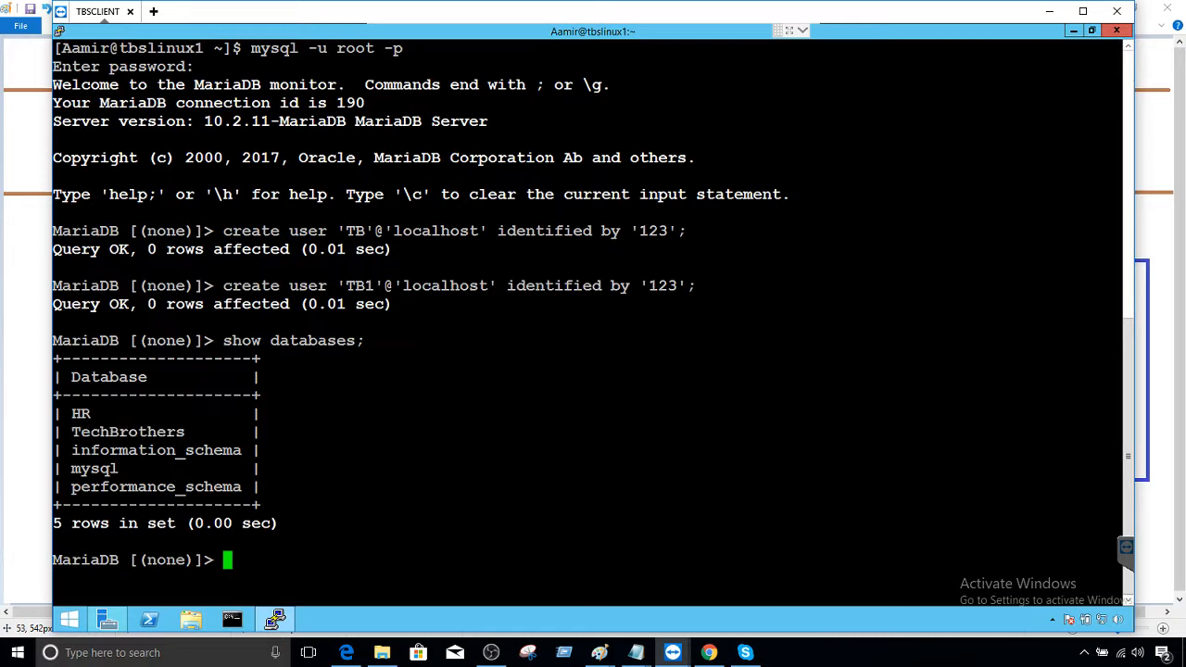
{"action": "double_click", "coordinate": [82, 413]}
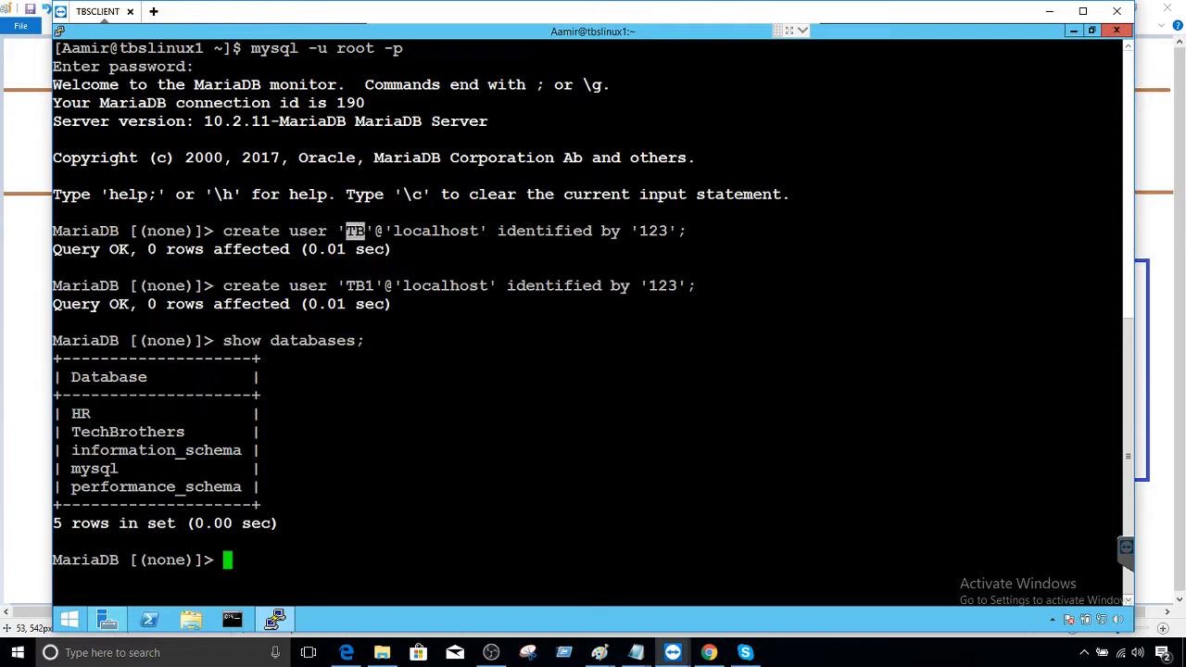
{"action": "double_click", "coordinate": [127, 431]}
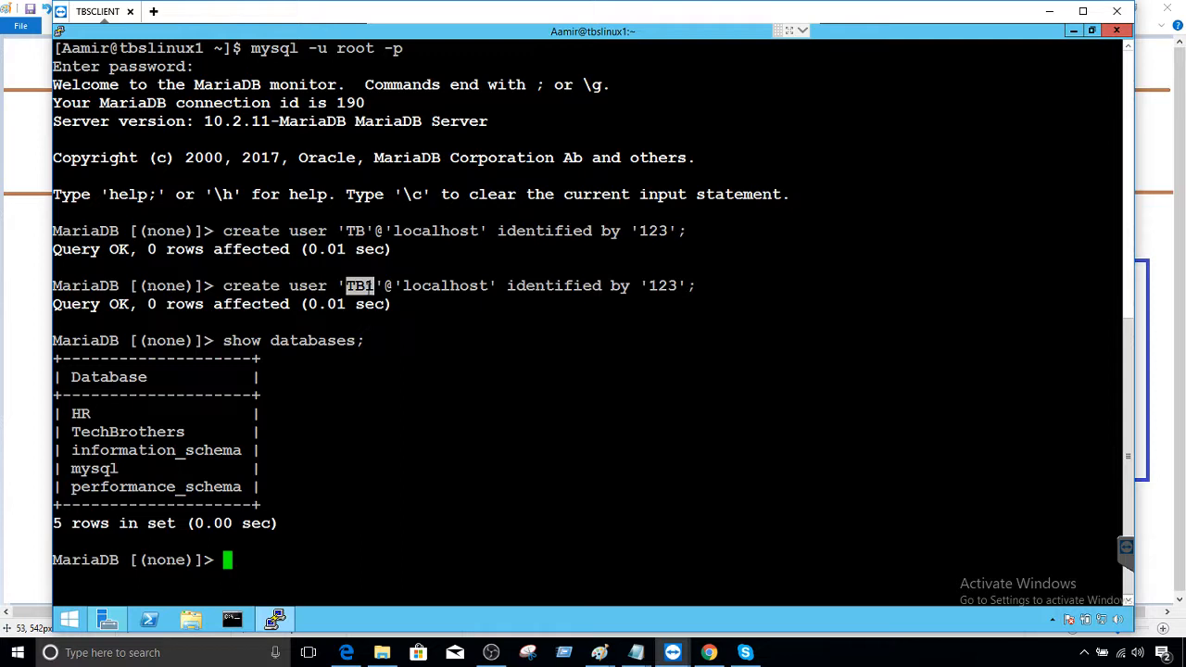
{"action": "double_click", "coordinate": [127, 432]}
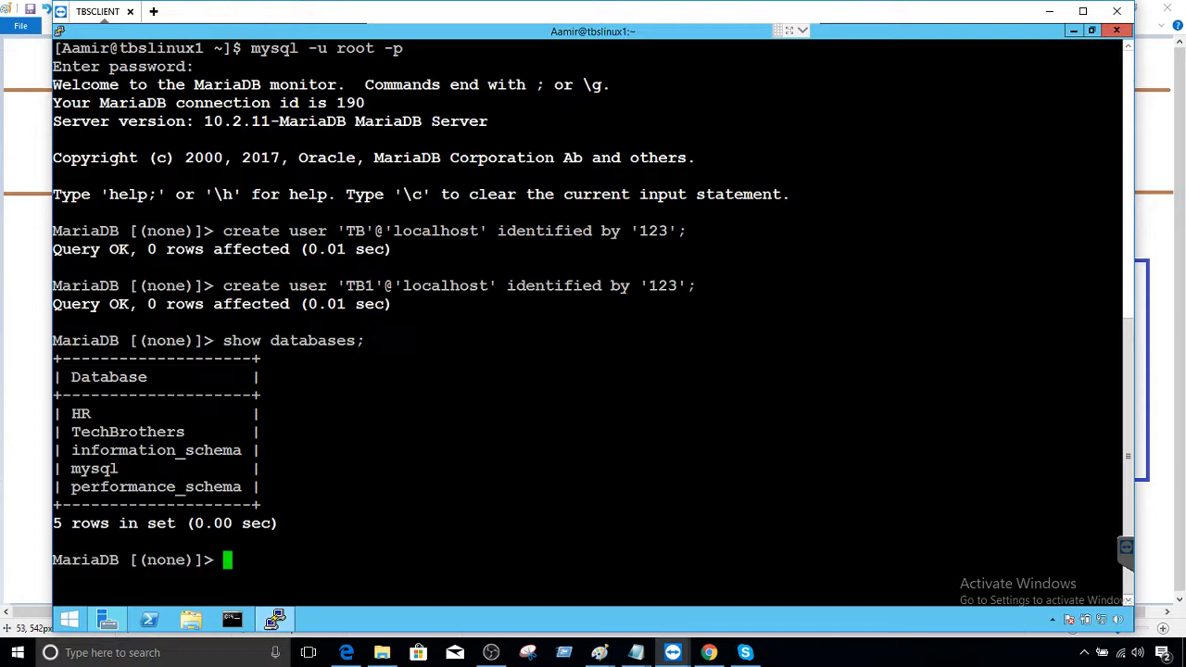
- Create the role DB_Role with CREATE ROLE DB_Role;, correcting a stray letter
{"action": "type", "text": "Create Role"}
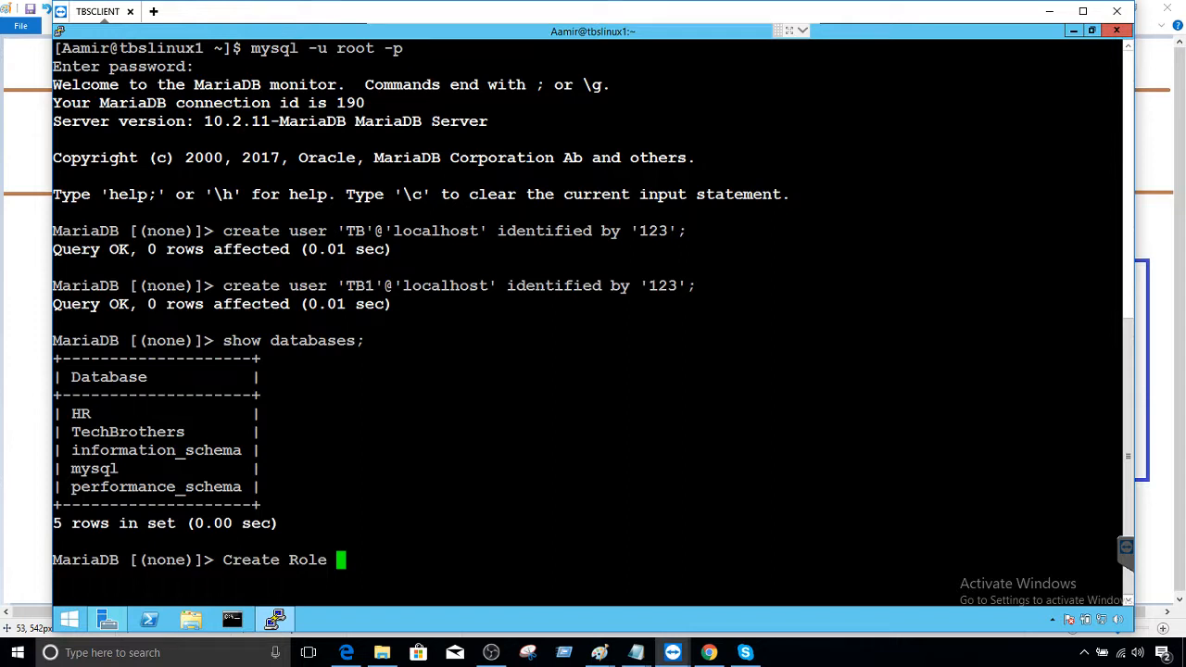
{"action": "type", "text": "M"}
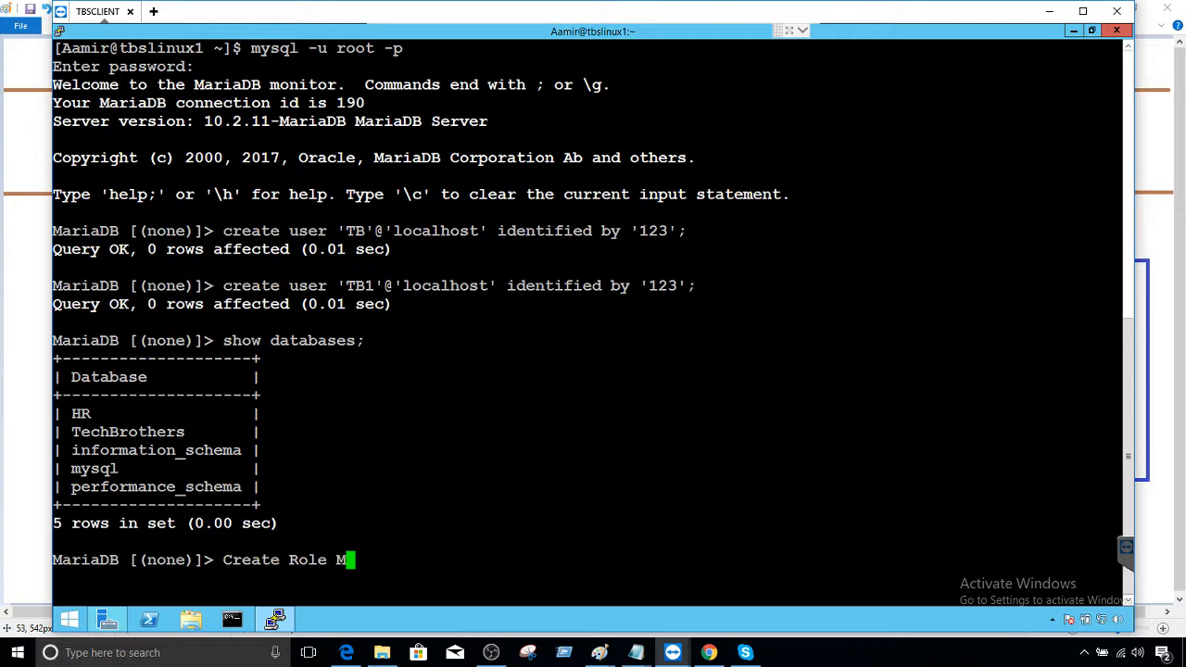
{"action": "key", "text": "BackSpace"}
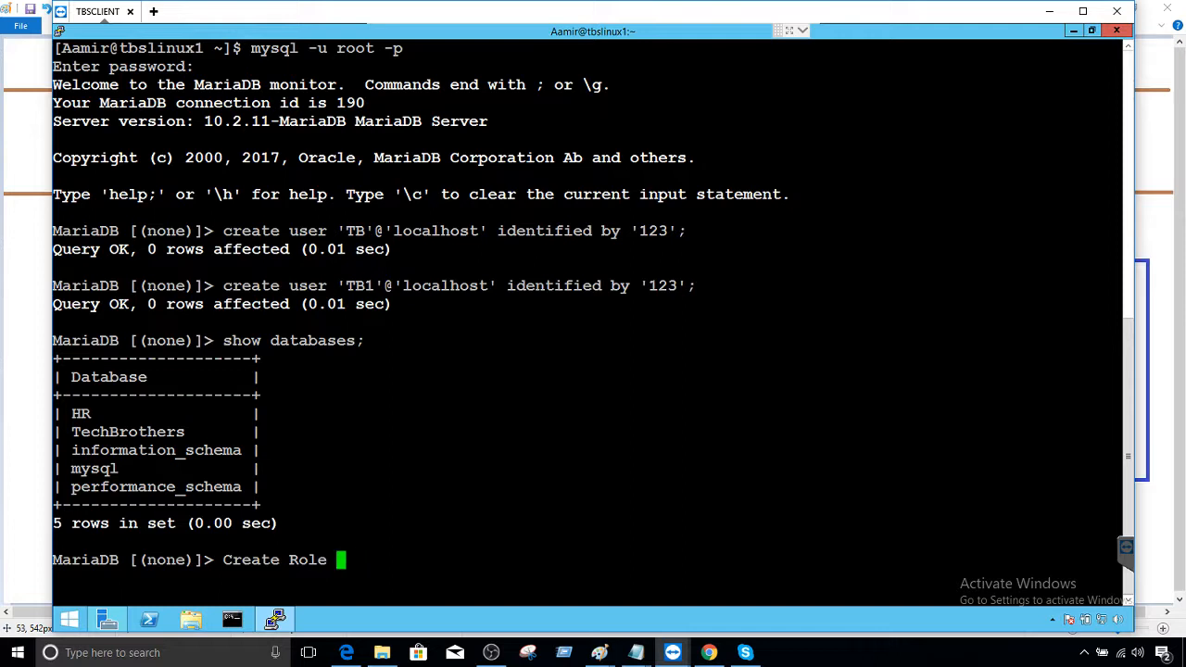
{"action": "type", "text": "DB"}
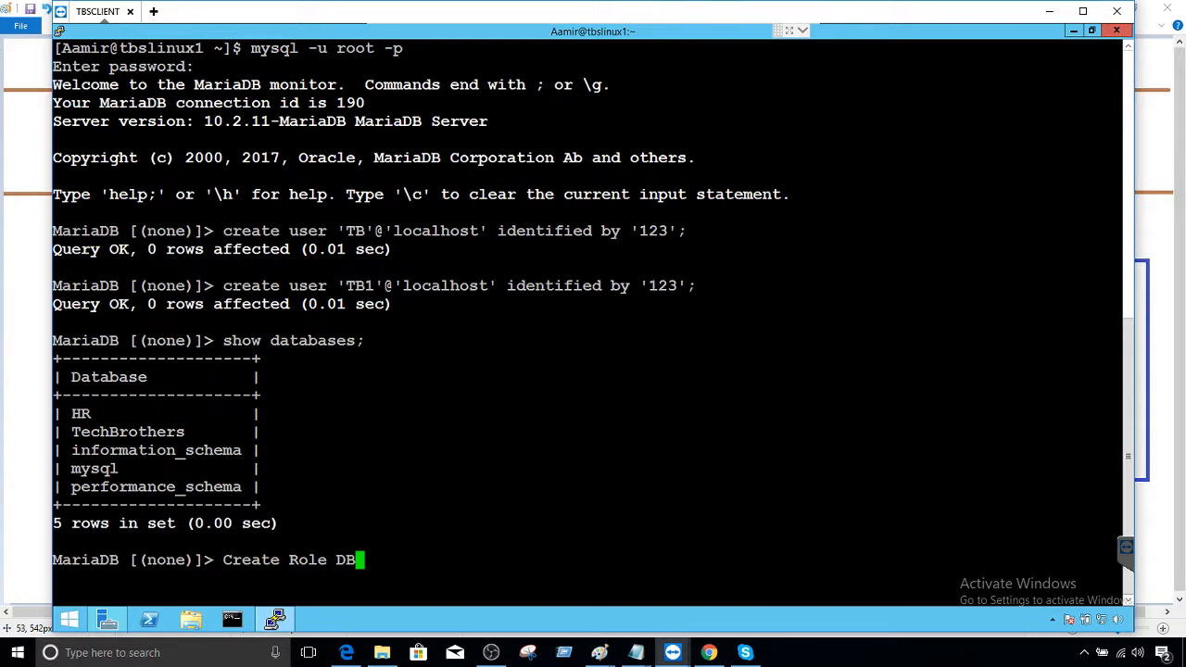
{"action": "type", "text": "_Role;"}
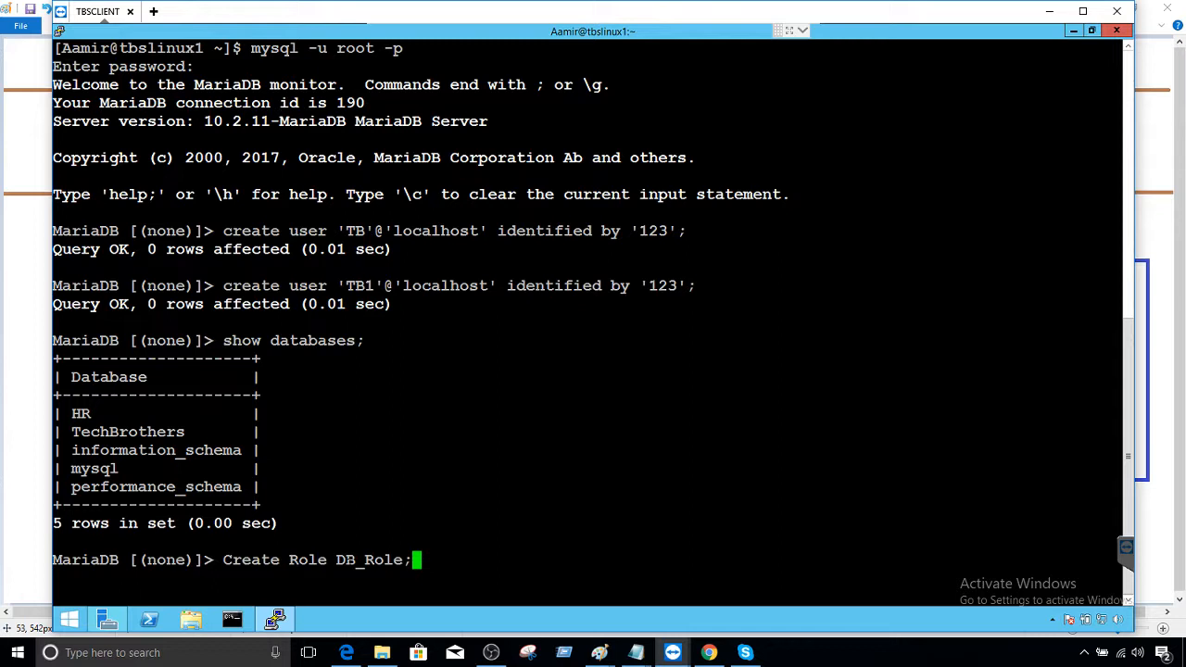
{"action": "key", "text": "Return"}
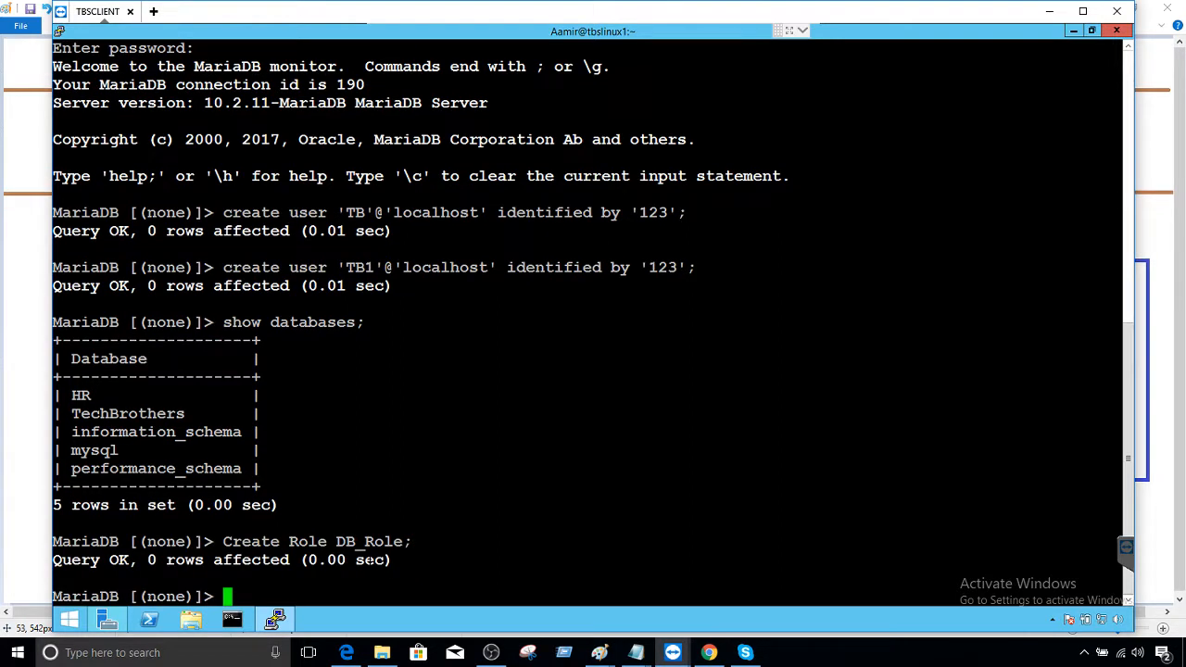
- Grant SELECT on HR.* to DB_Role
{"action": "type", "text": "GRANT"}
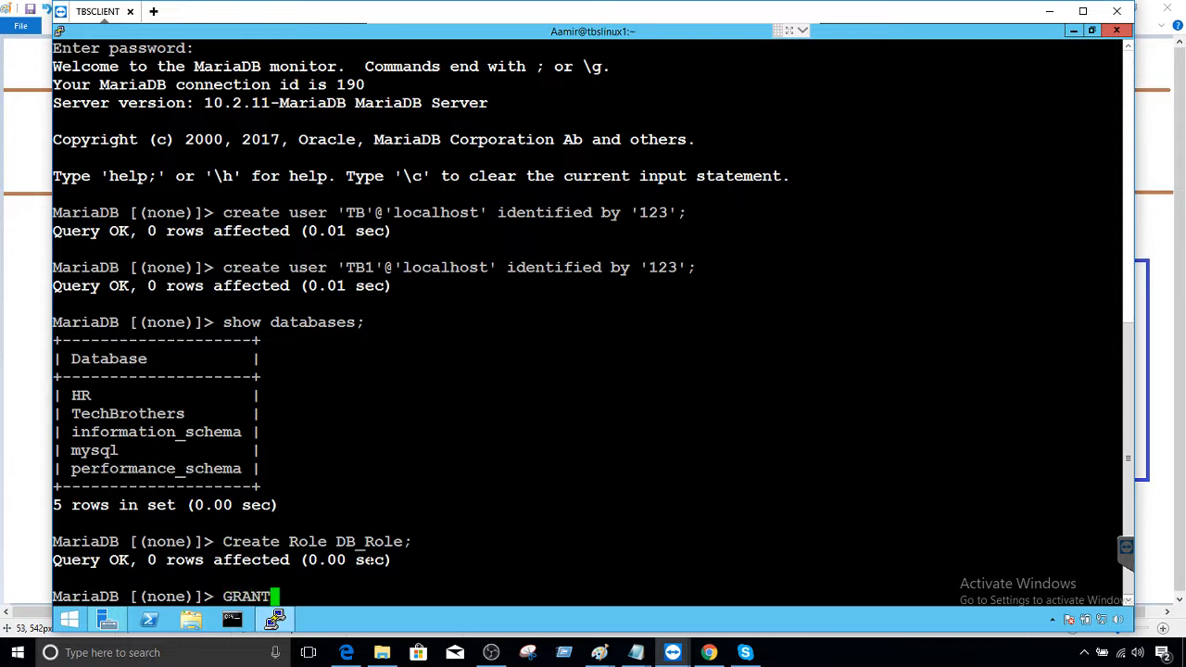
{"action": "type", "text": "Select ON HR"}
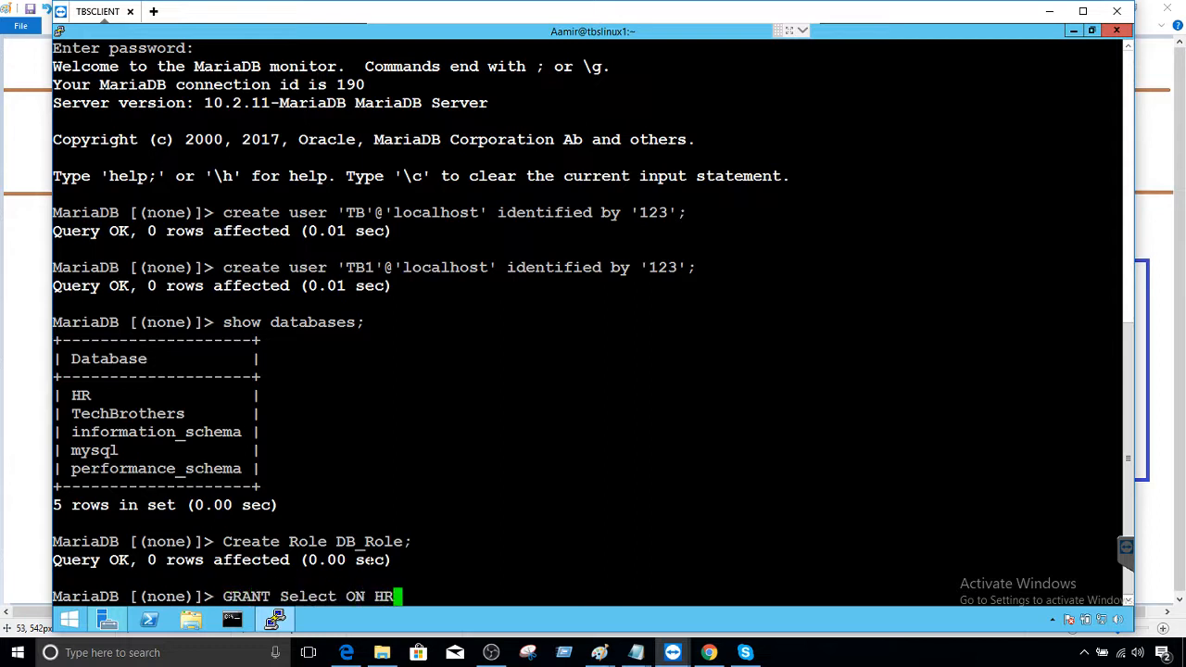
{"action": "type", "text": ".* To"}
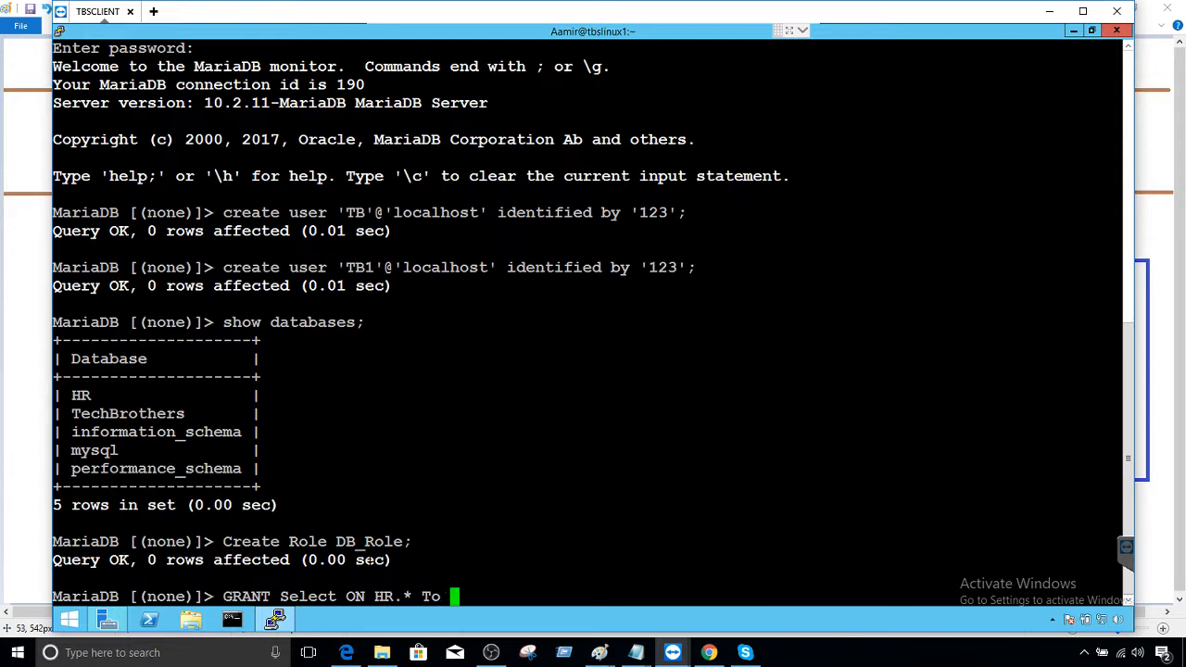
{"action": "type", "text": "DB"}
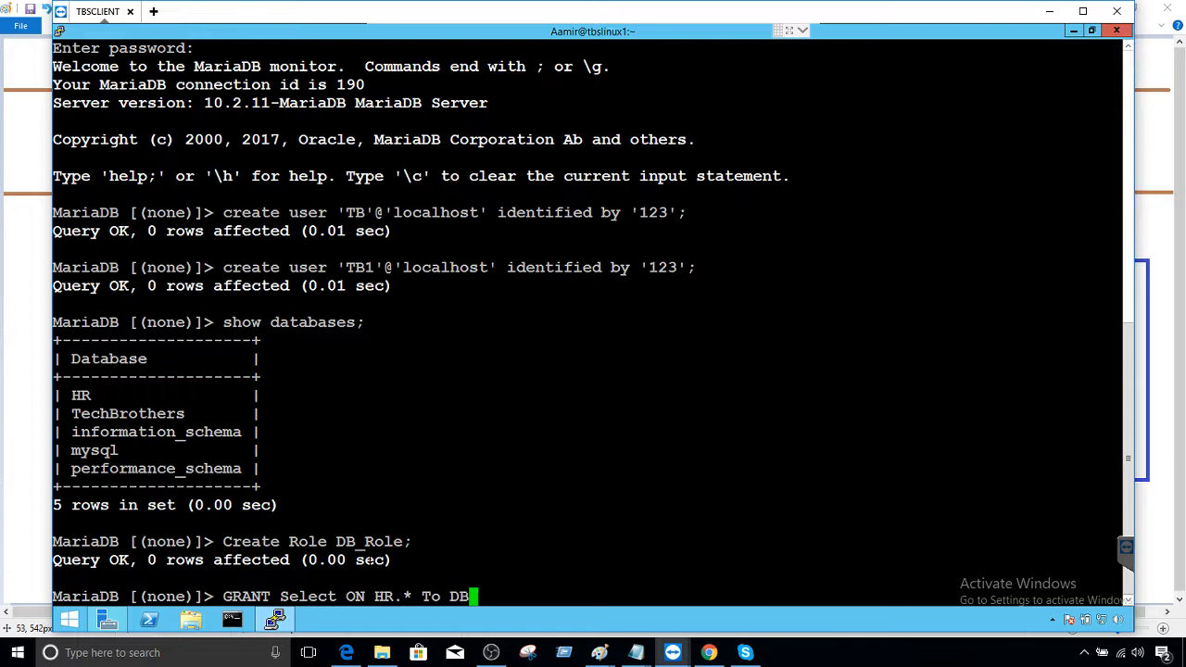
{"action": "type", "text": "Role"}
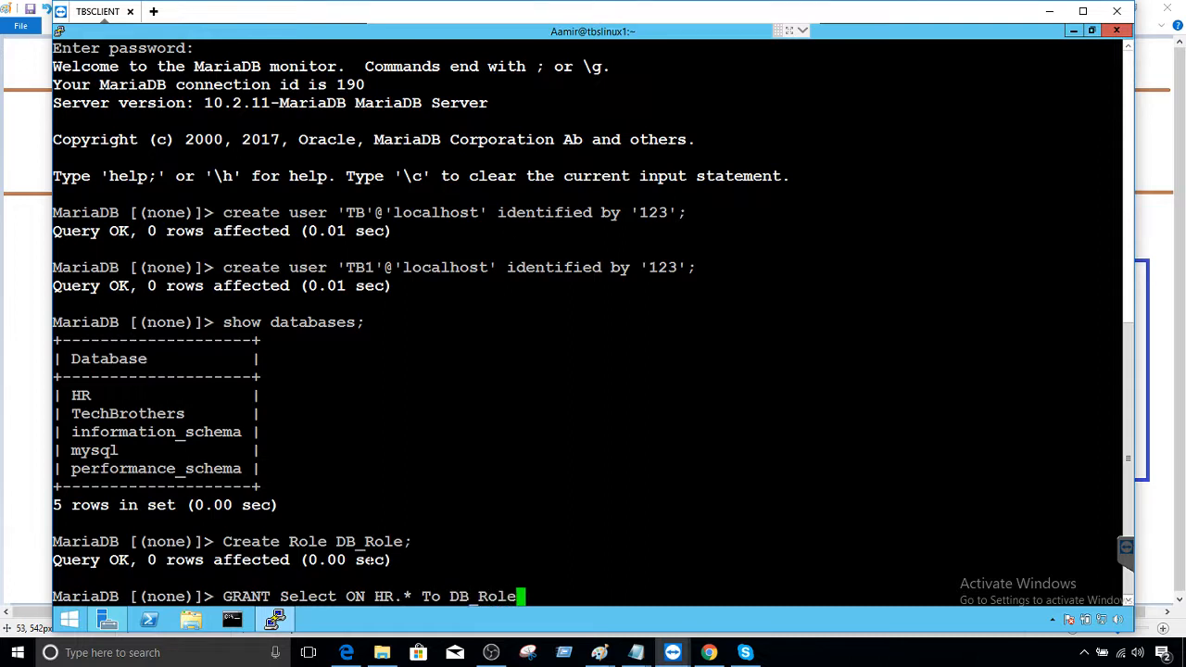
{"action": "type", "text": ";"}
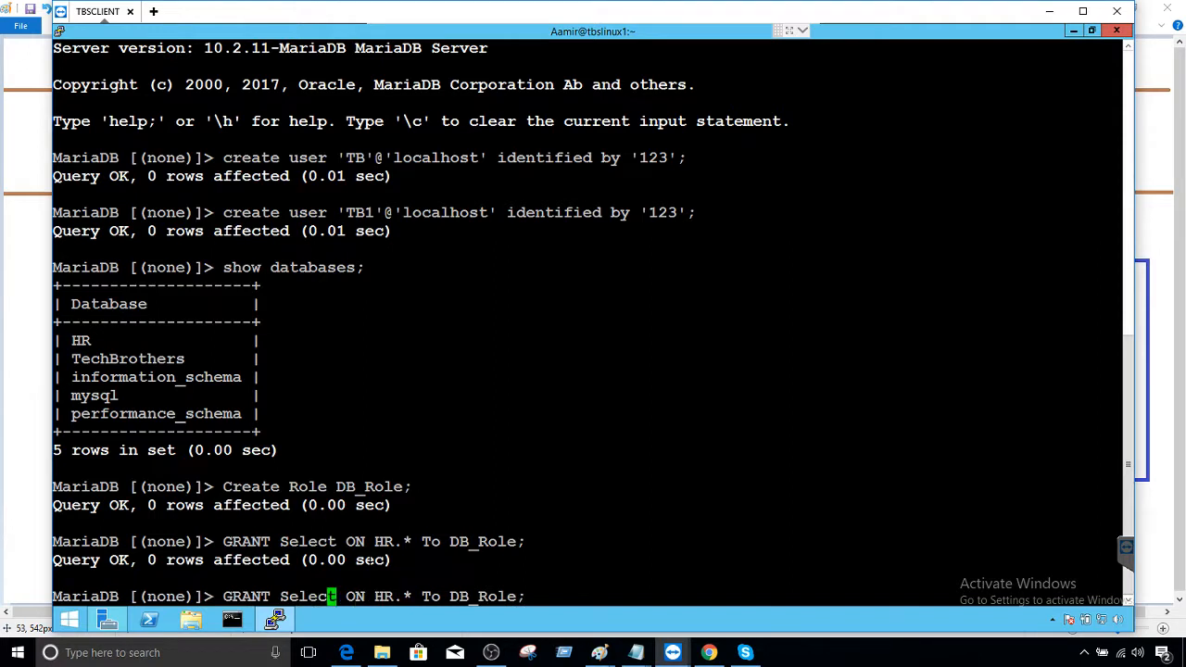
- Grant SELECT, UPDATE, DELETE, INSERT on TechBrothers.* to DB_Role and show its grants
{"action": "type", "text": ","}
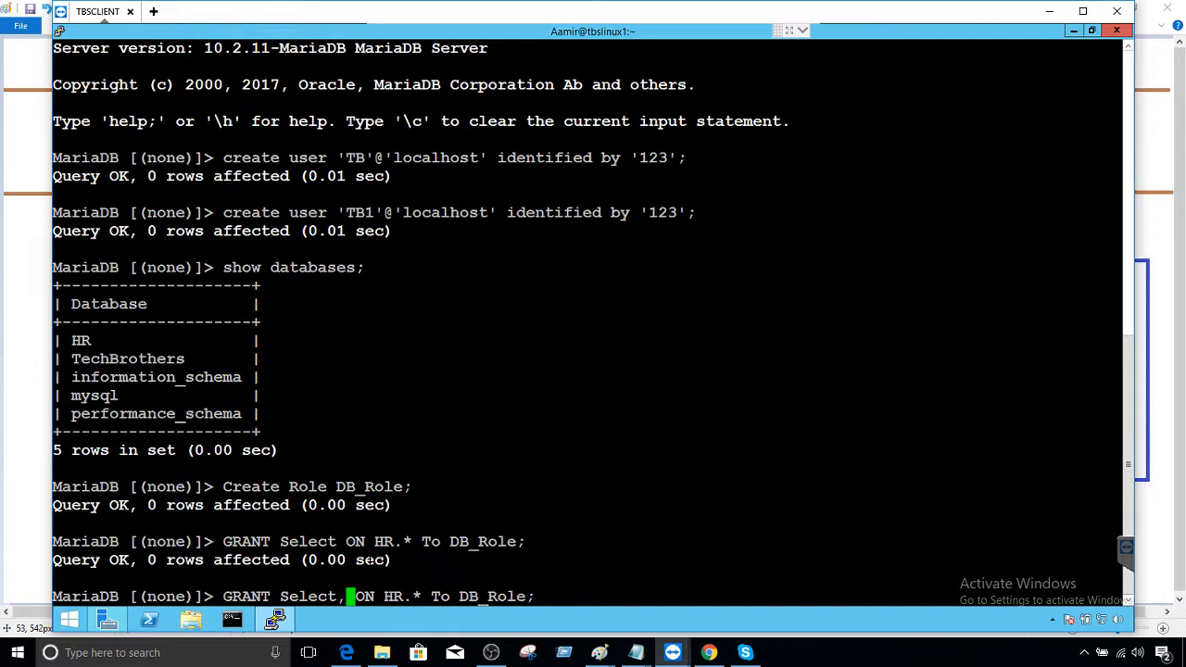
{"action": "type", "text": "update, delete"}
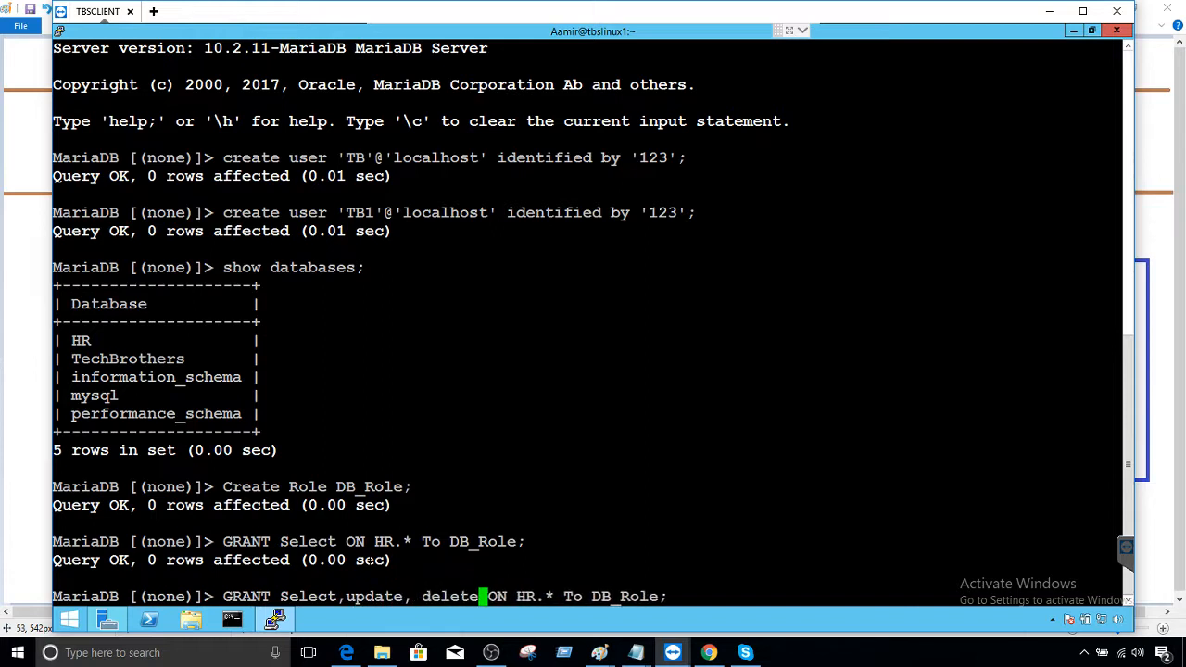
{"action": "type", "text": "insert"}
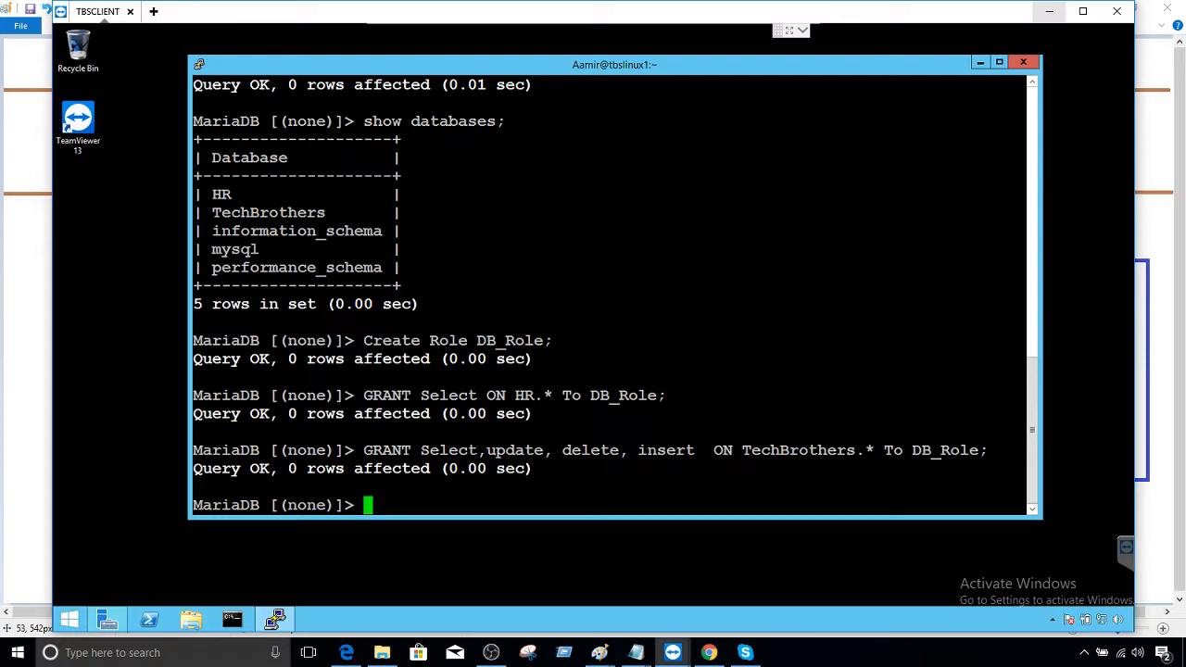
{"action": "type", "text": "show grants"}
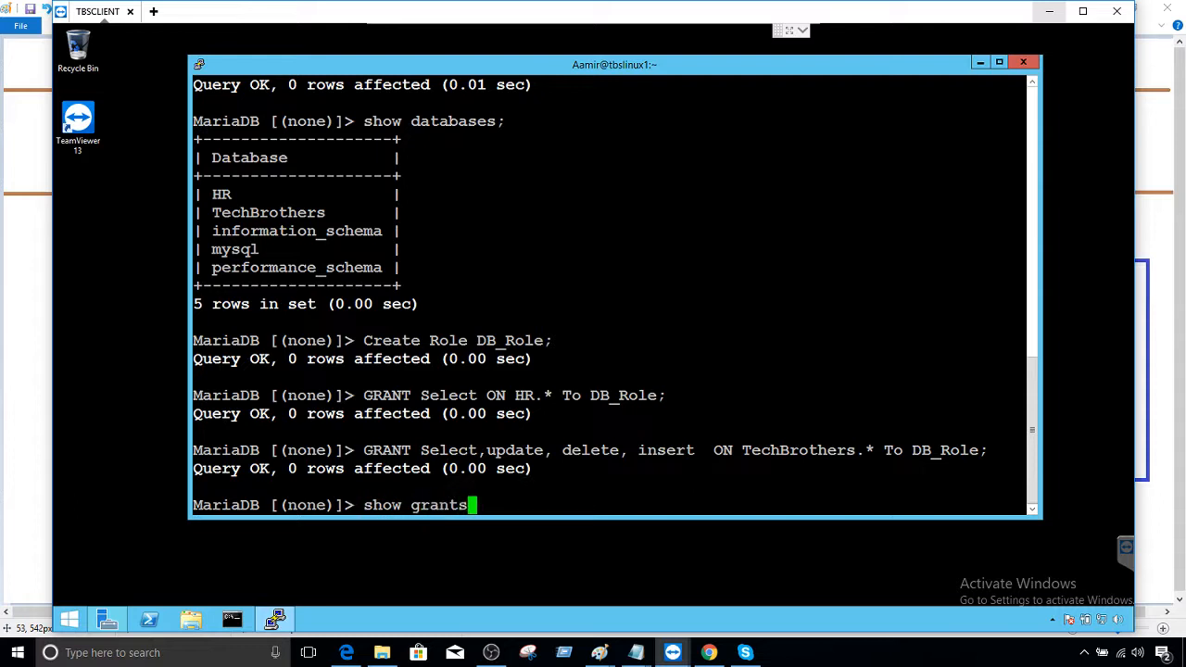
{"action": "type", "text": "for DB_Role;"}
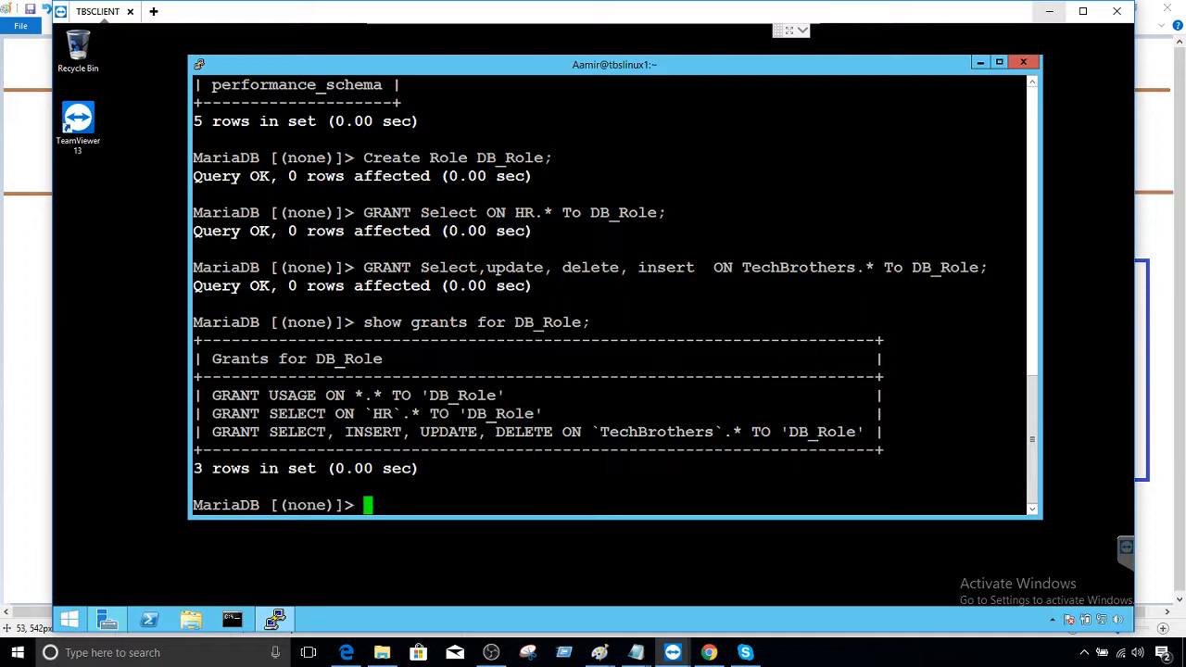
- Grant DB_Role to 'TB'@'localhost' and to 'TB1'@'localhost'
{"action": "type", "text": "GRANT"}
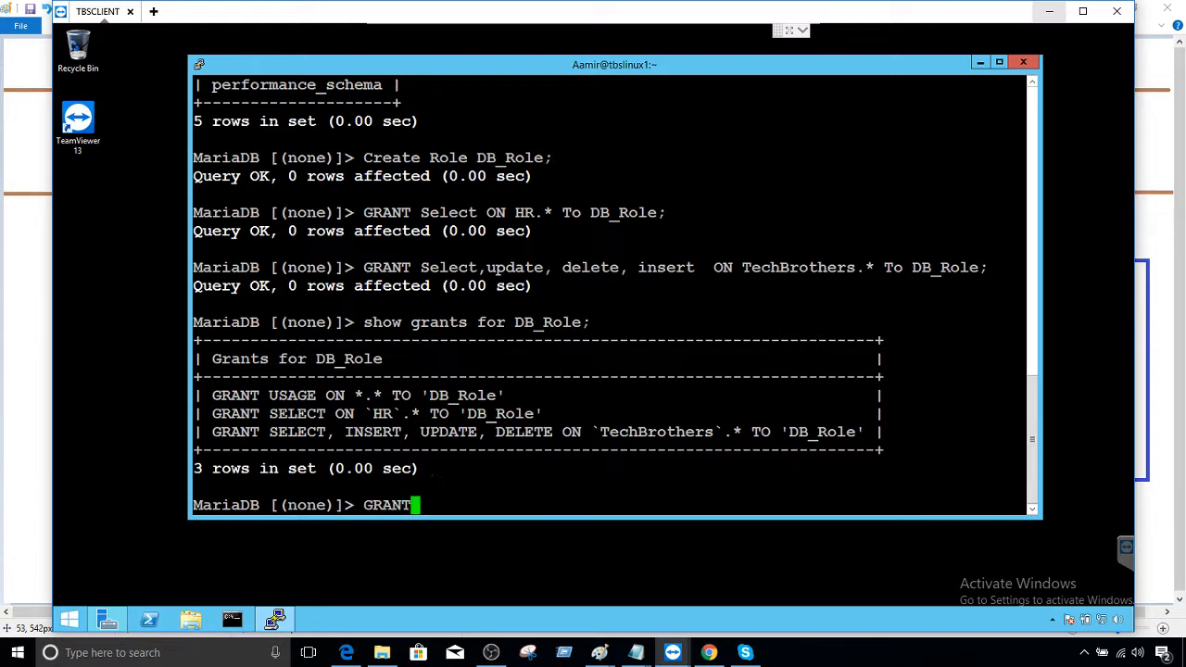
{"action": "type", "text": "DB_Role To"}
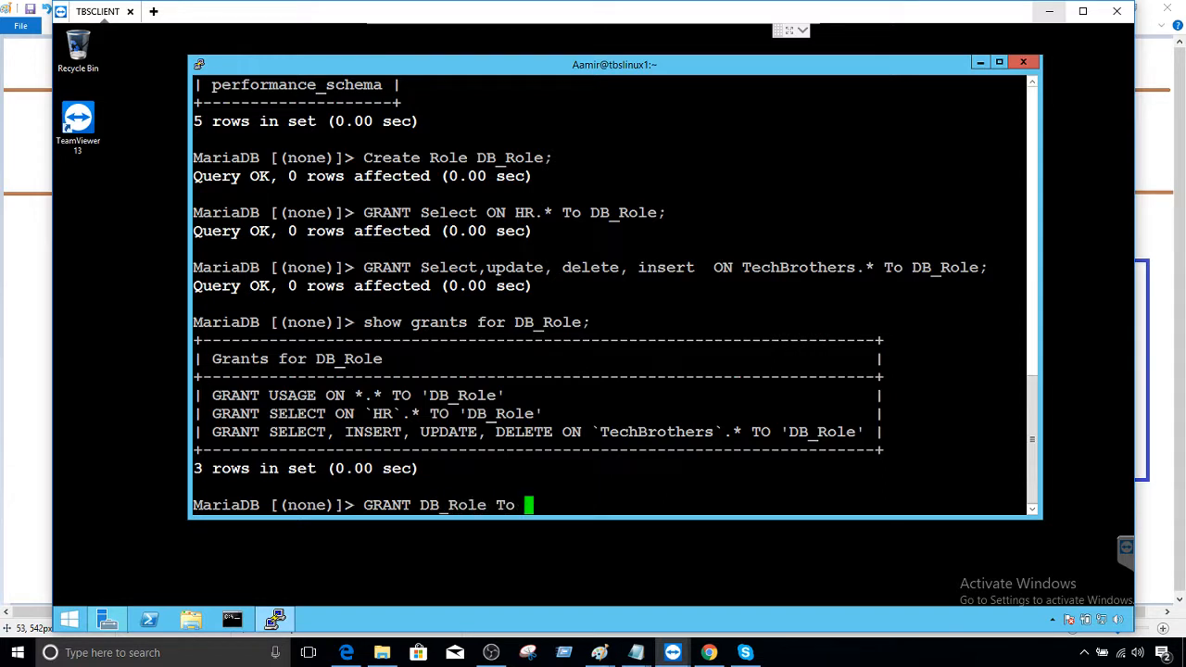
{"action": "type", "text": "'TB'"}
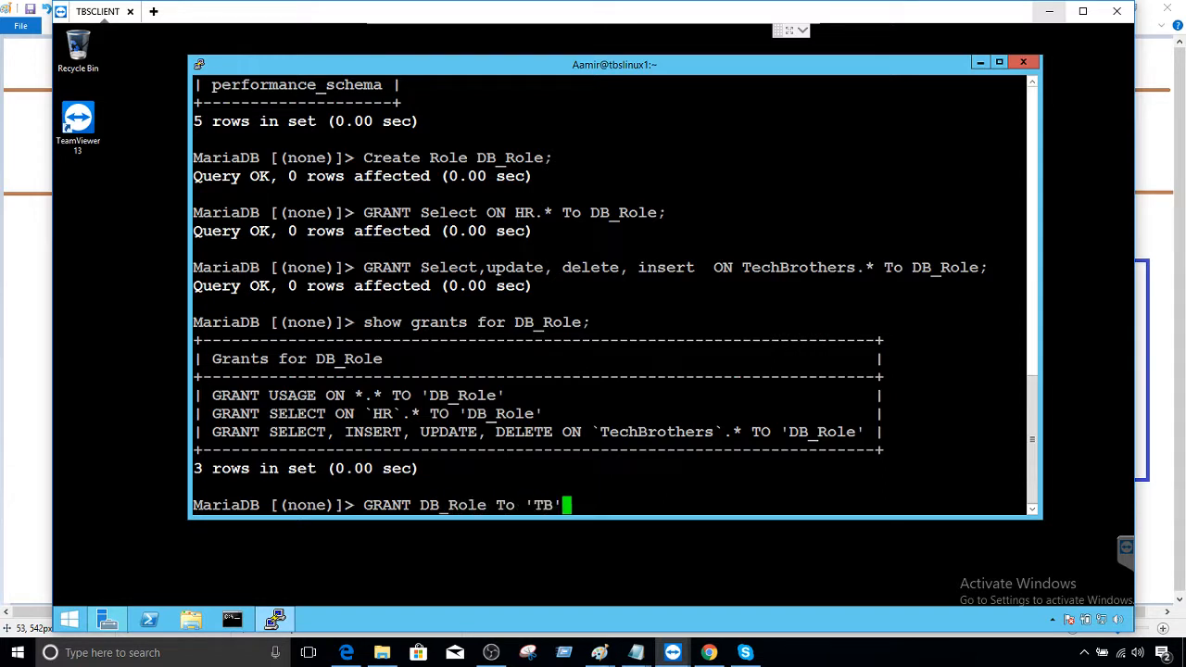
{"action": "type", "text": "@'loc"}
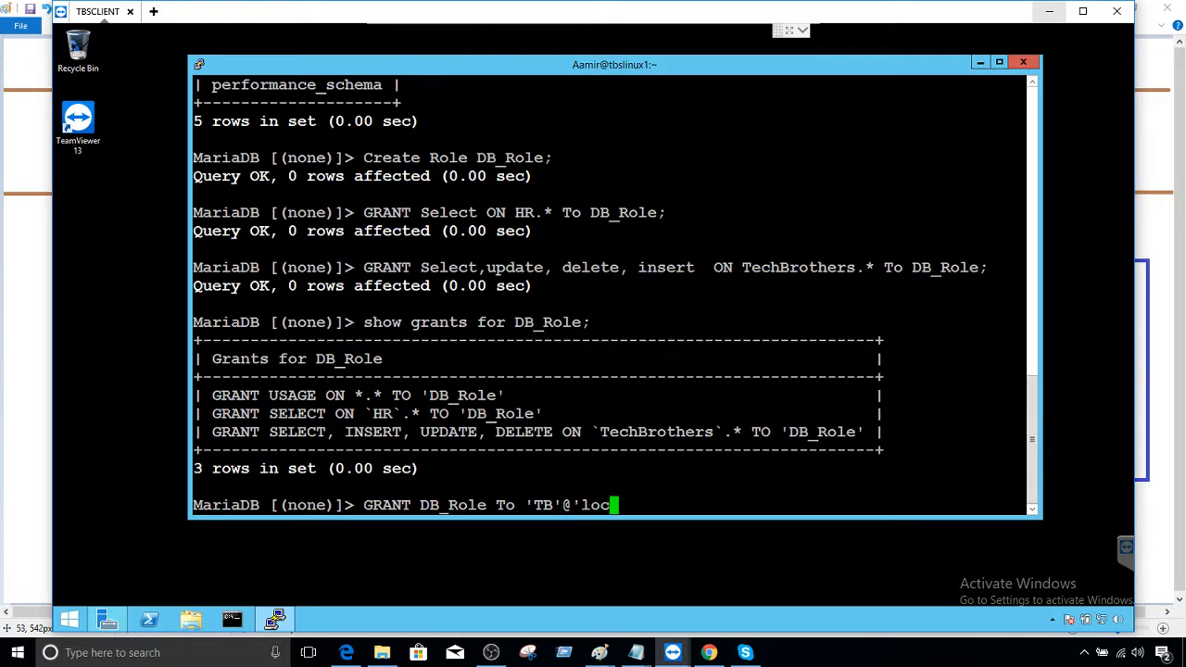
{"action": "type", "text": "alhost'"}
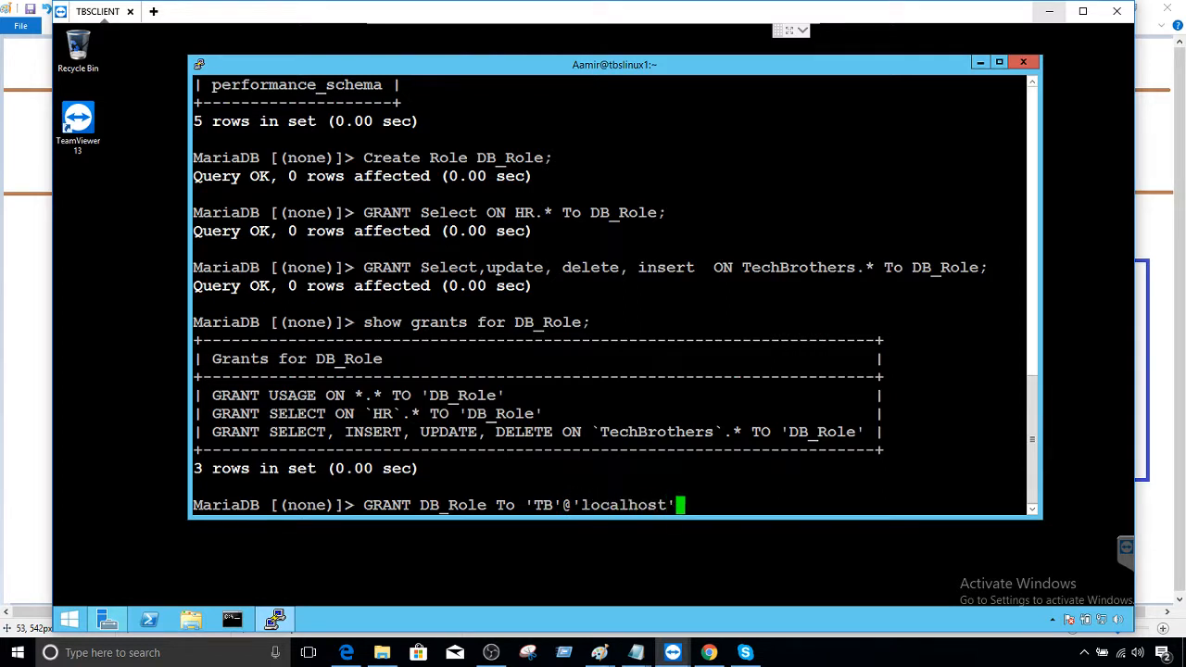
{"action": "type", "text": ";"}
{"action": "type", "text": "GRANT DB_Role To 'TB1'@'localhost';"}
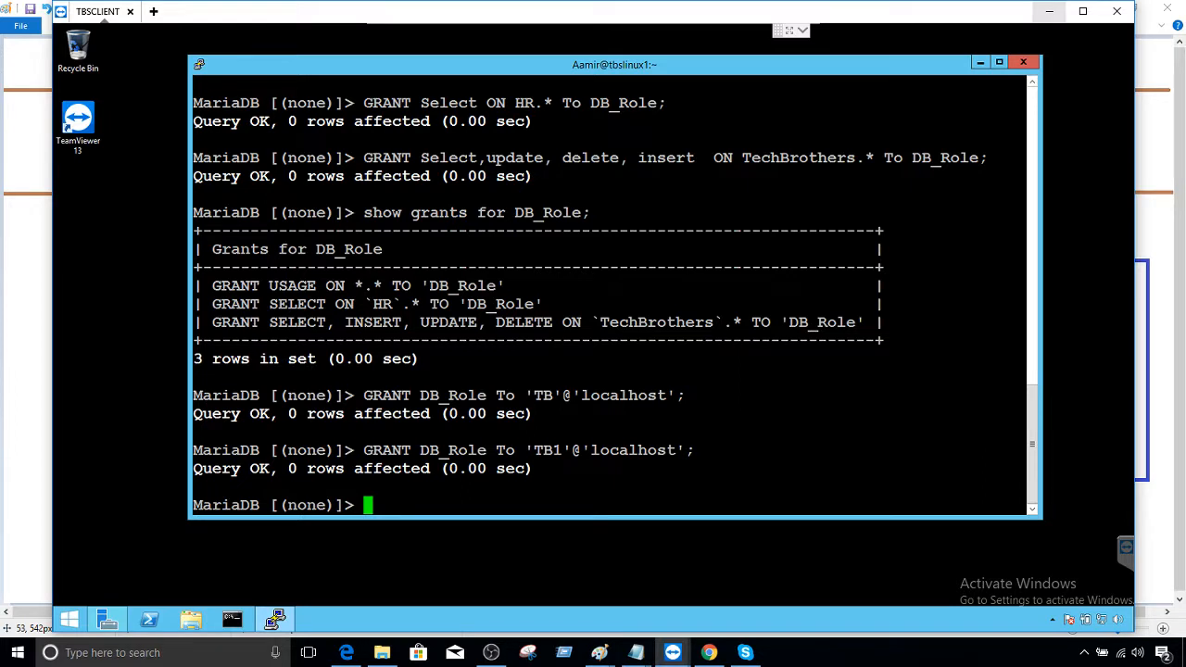
- Exit the root session and log in again with mysql -u TB -p
{"action": "type", "text": "exit"}
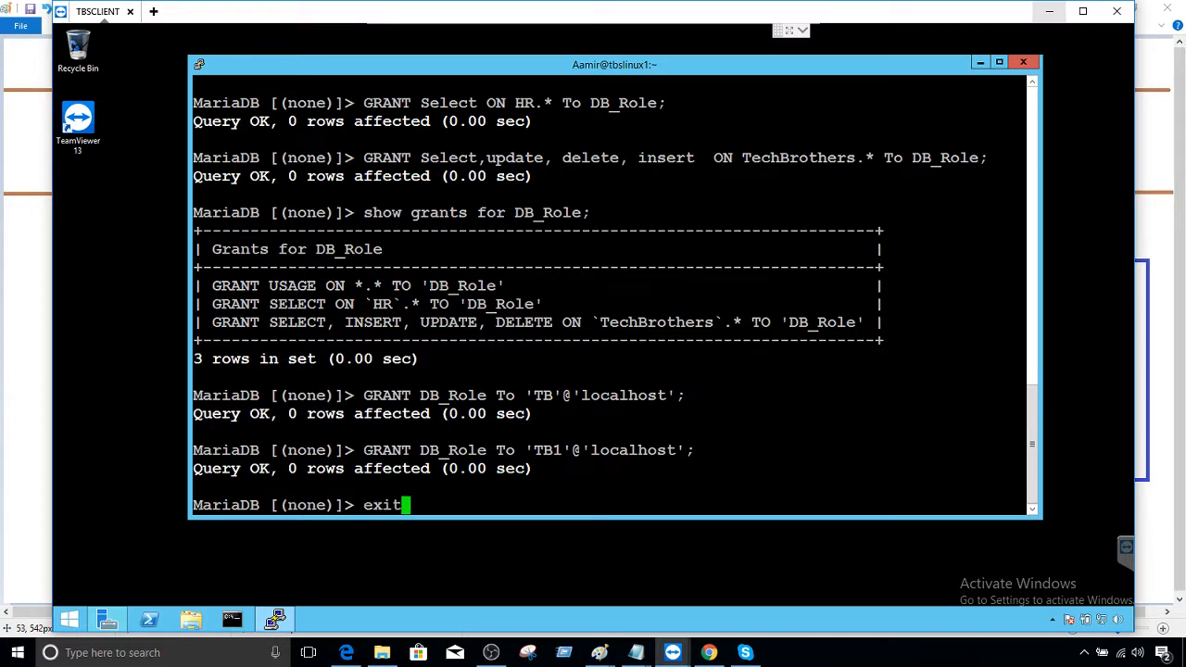
{"action": "type", "text": "mysql"}
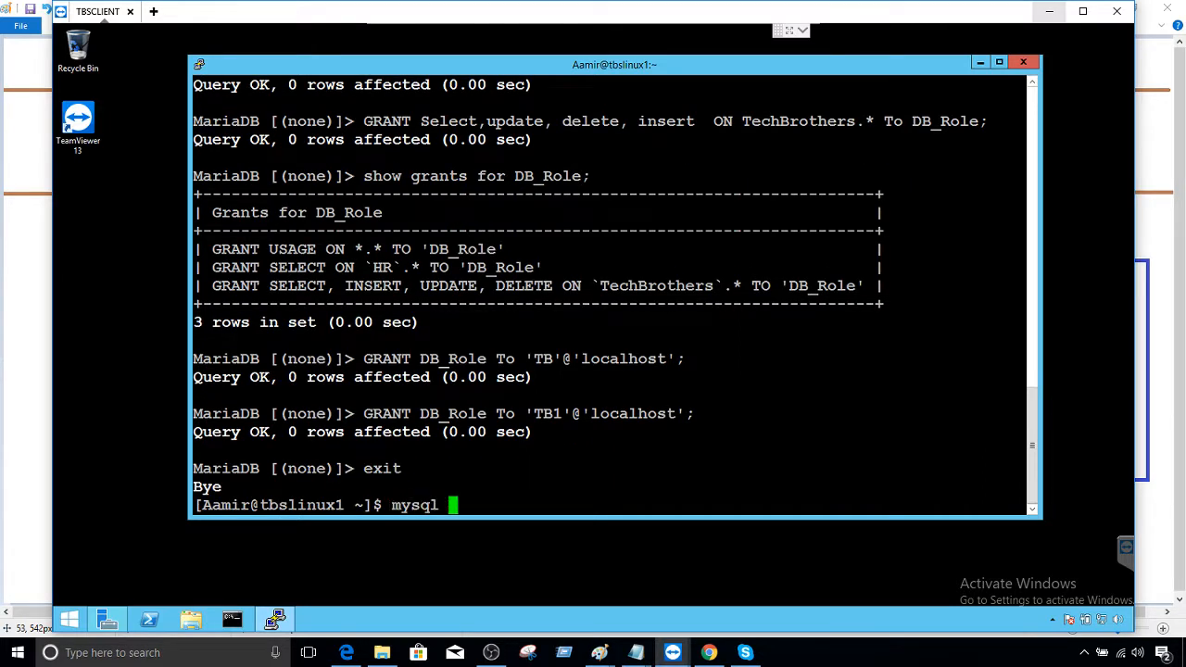
{"action": "type", "text": "-u"}
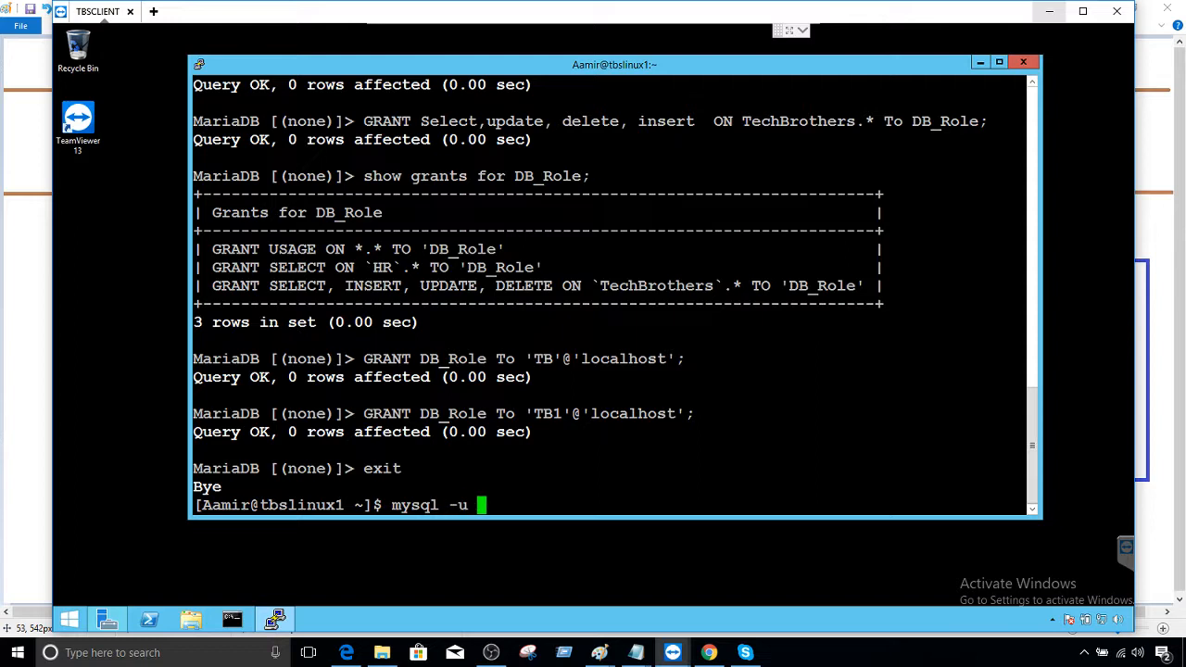
{"action": "type", "text": "TB -p"}
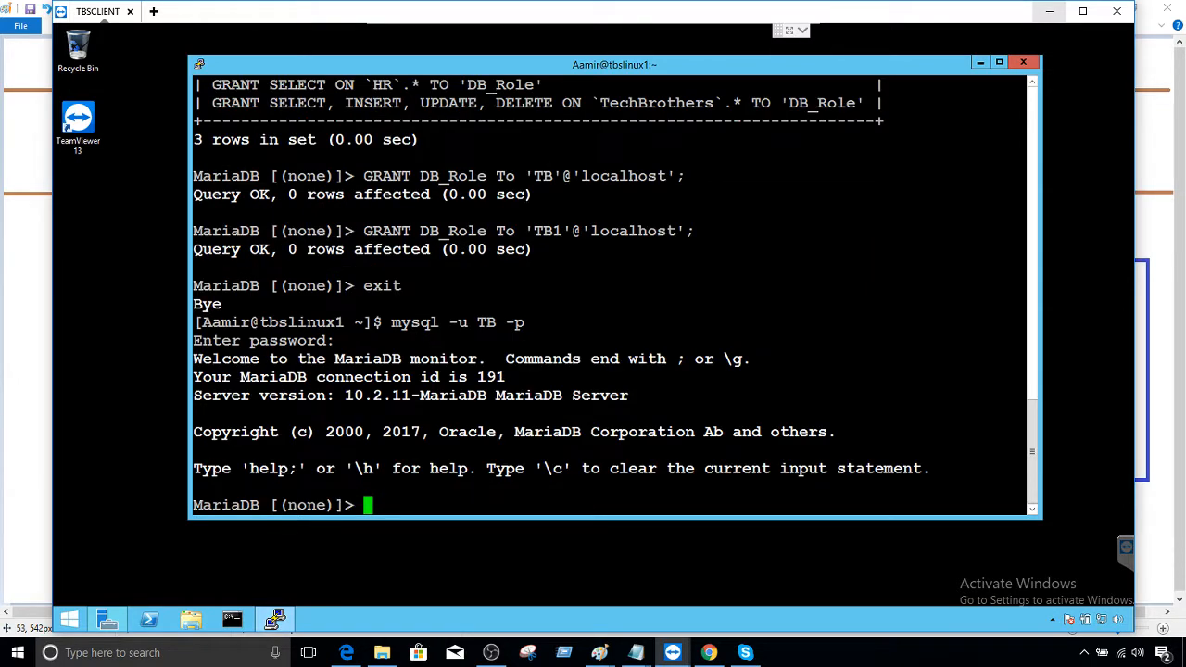
- List TB's databases (only information_schema), then activate DB_Role with SET ROLE
{"action": "type", "text": "show d"}
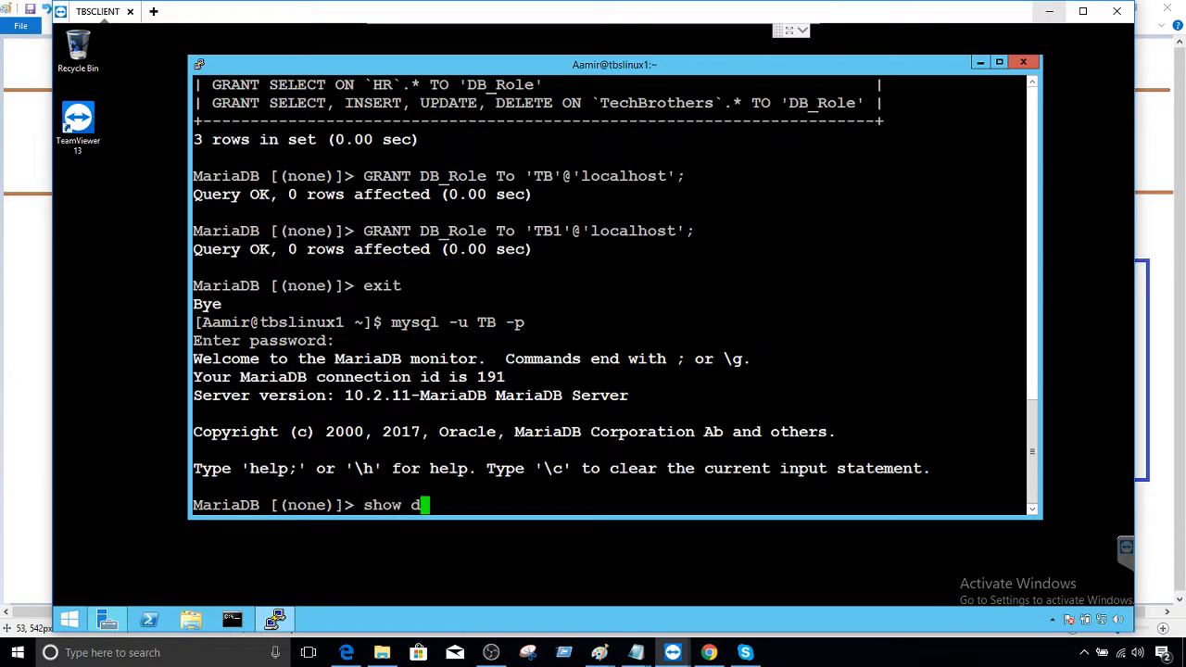
{"action": "type", "text": "atabases;"}
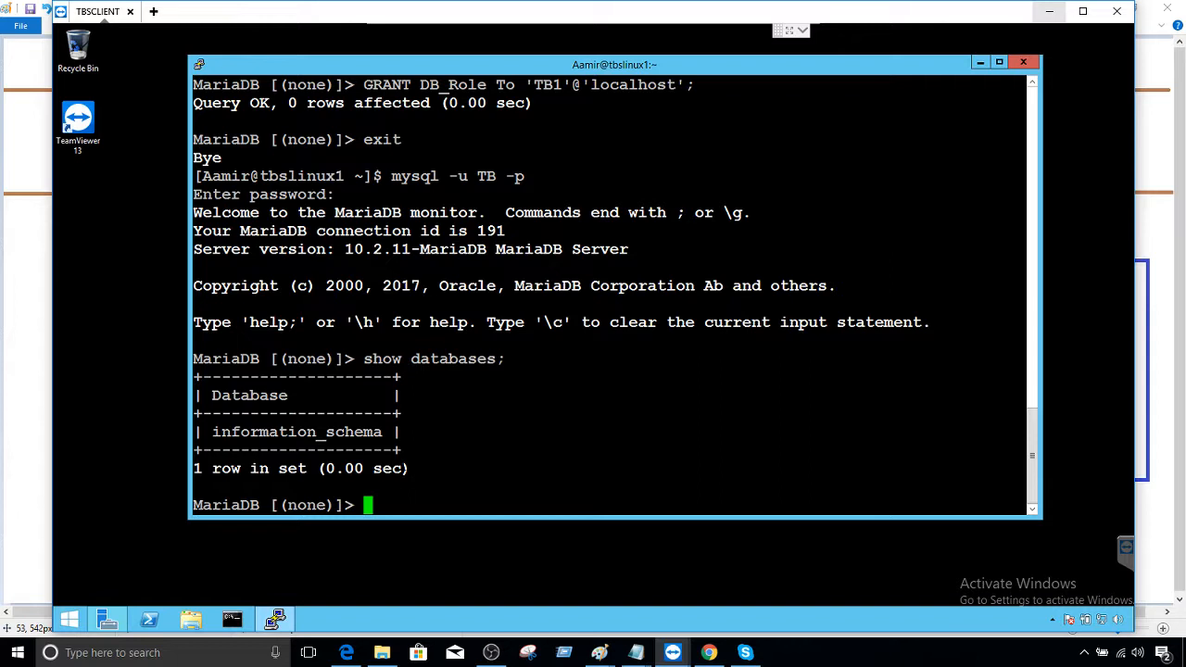
{"action": "type", "text": "set"}
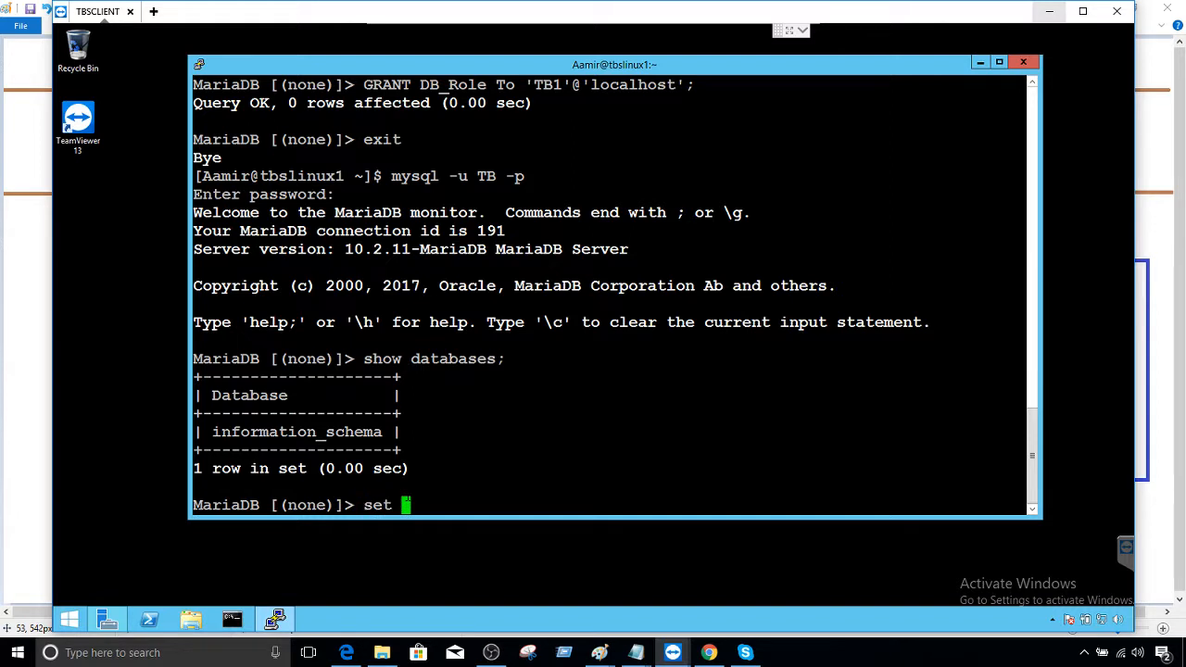
{"action": "type", "text": "Role DB_"}
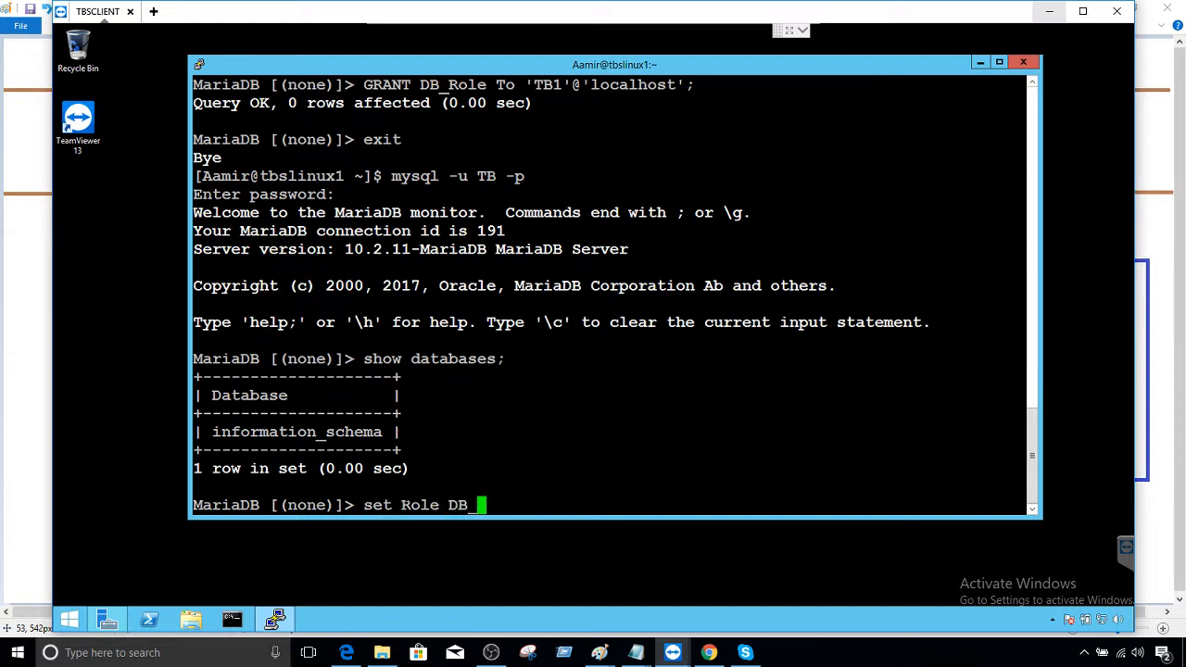
{"action": "type", "text": "Role;"}
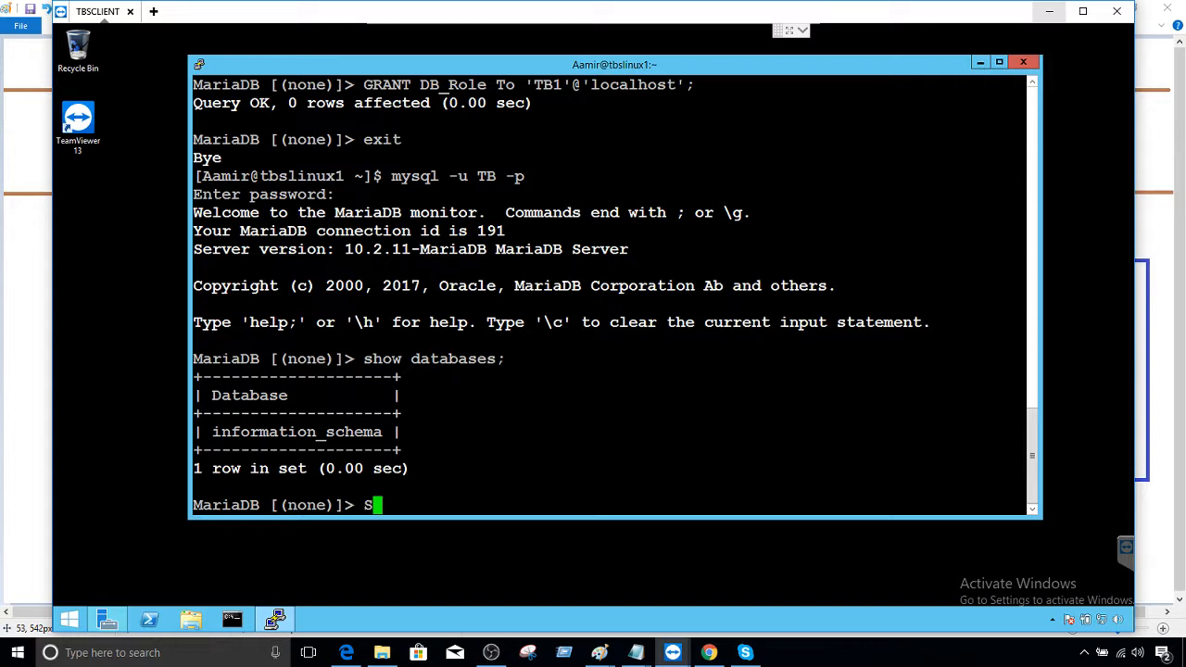
- Check current_role, set role DB_Role, and list databases: HR, TechBrothers, information_schema
{"action": "type", "text": "elect curren"}
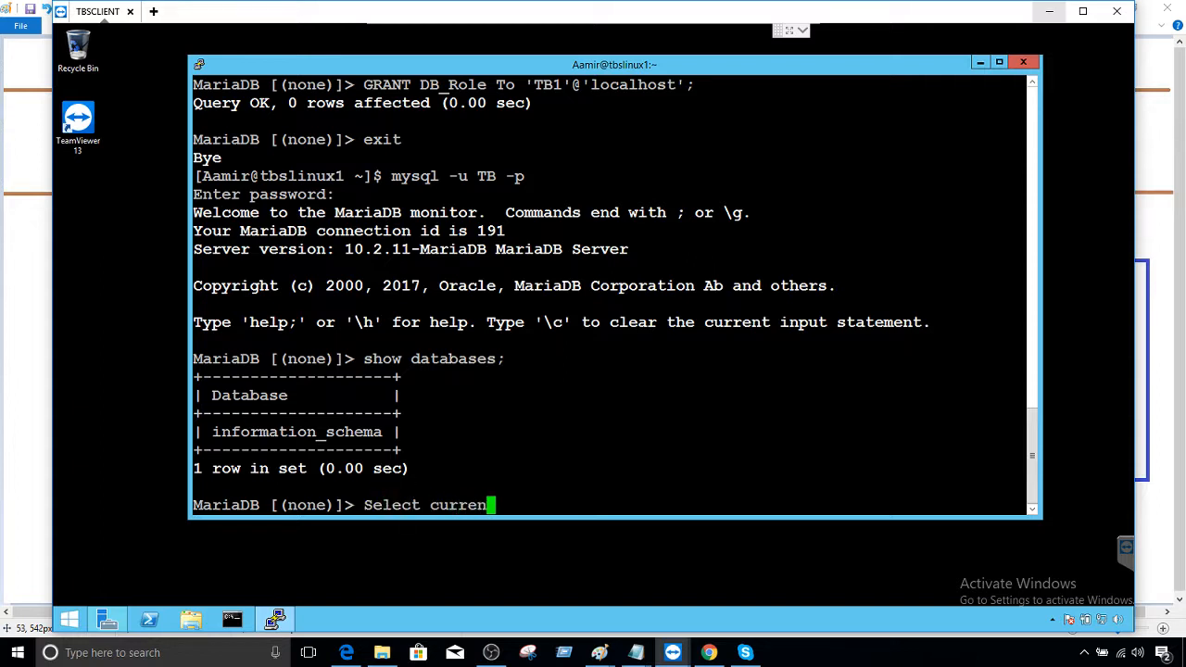
{"action": "type", "text": "t_role;"}
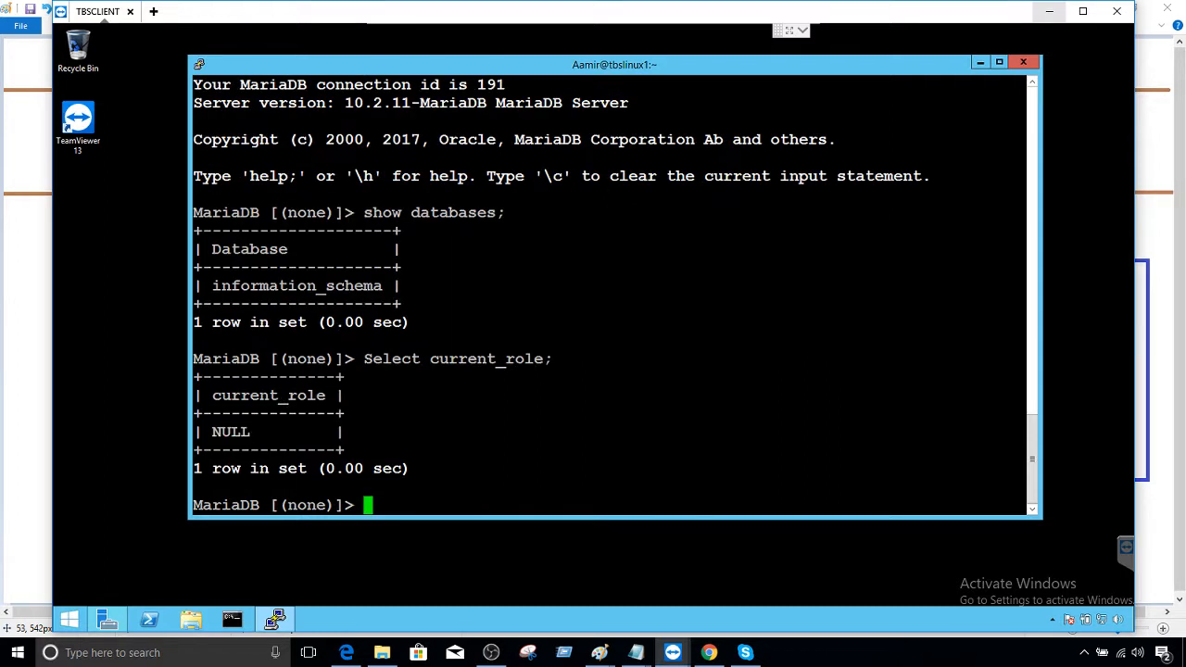
{"action": "type", "text": "set Role D"}
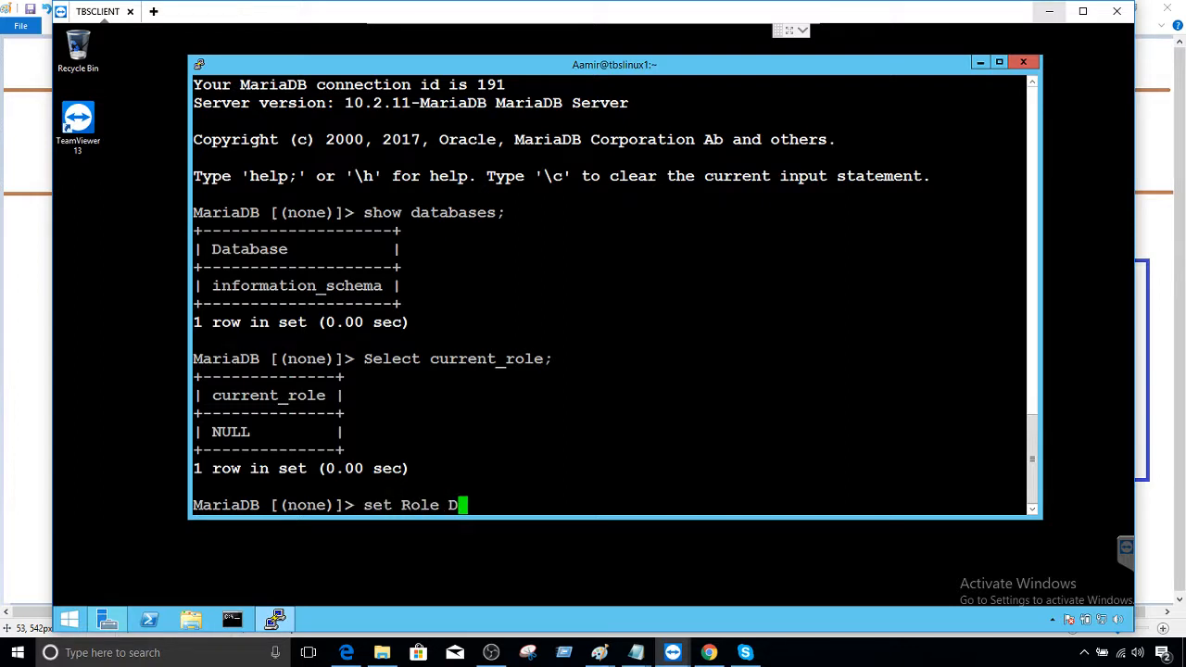
{"action": "type", "text": "B_Role;"}
{"action": "type", "text": "Select current_role;"}
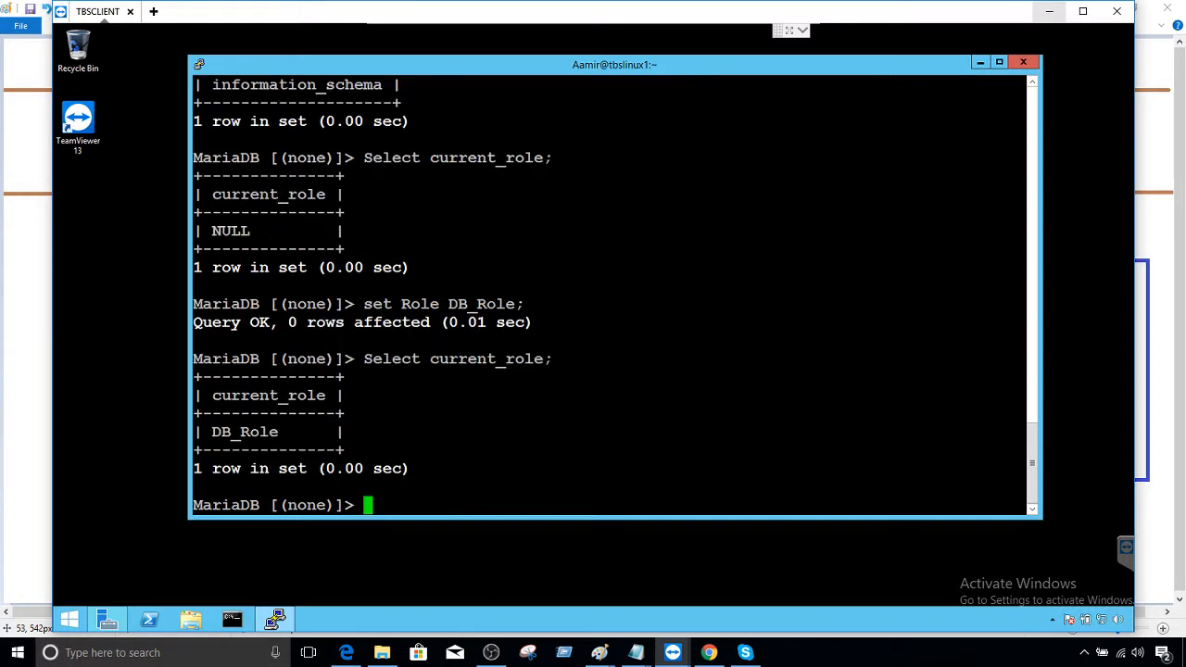
{"action": "double_click", "coordinate": [245, 432]}
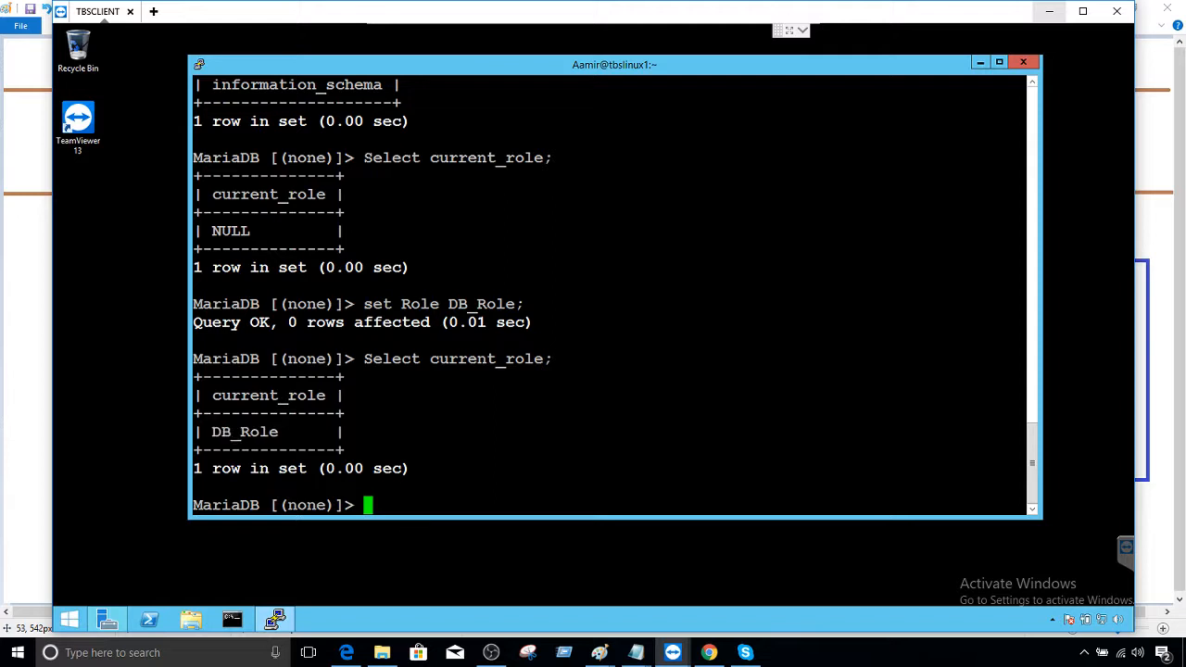
{"action": "type", "text": "show databases;"}
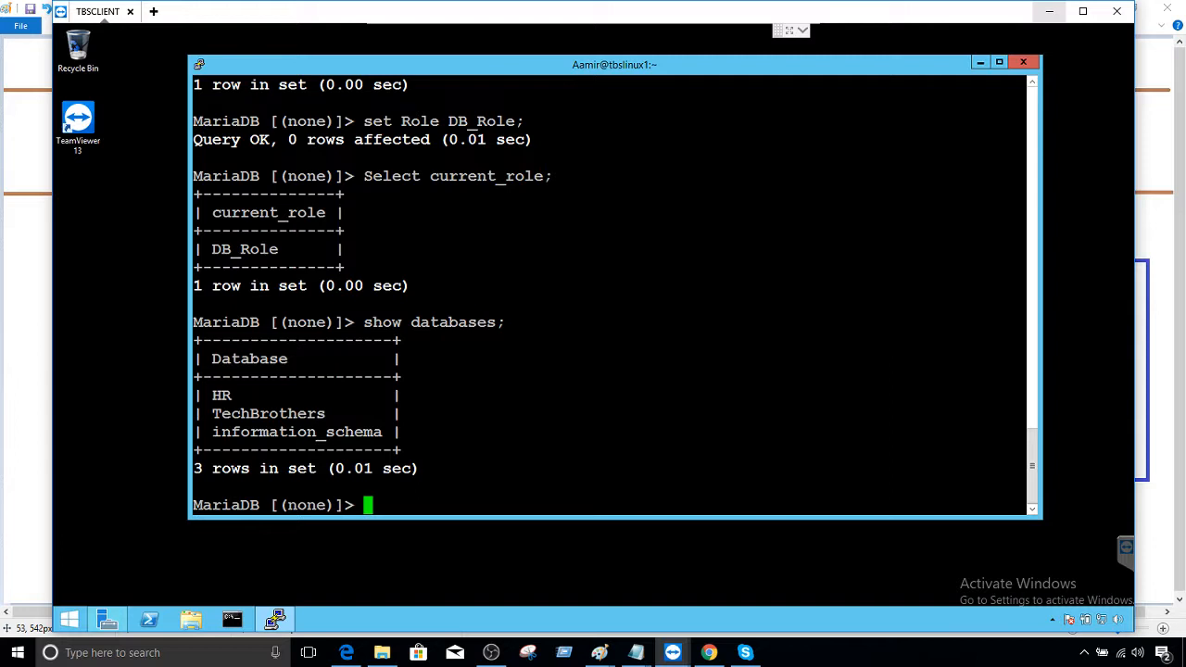
- Query all rows from HR.deparment
{"action": "type", "text": "select"}
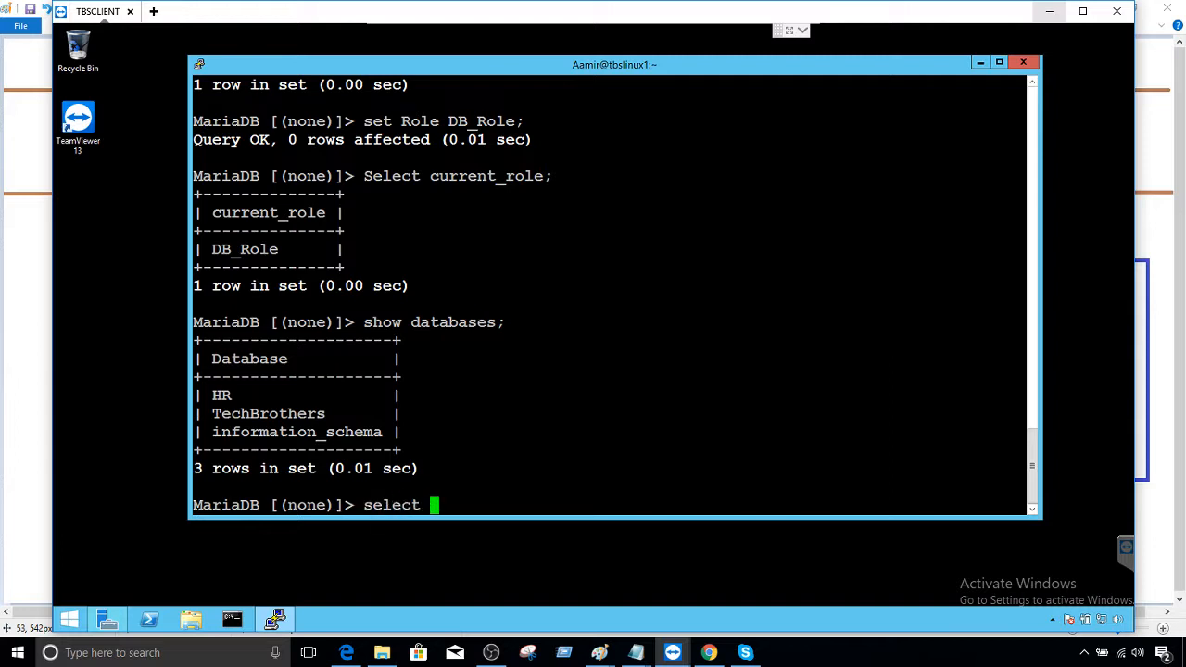
{"action": "type", "text": "* from HR."}
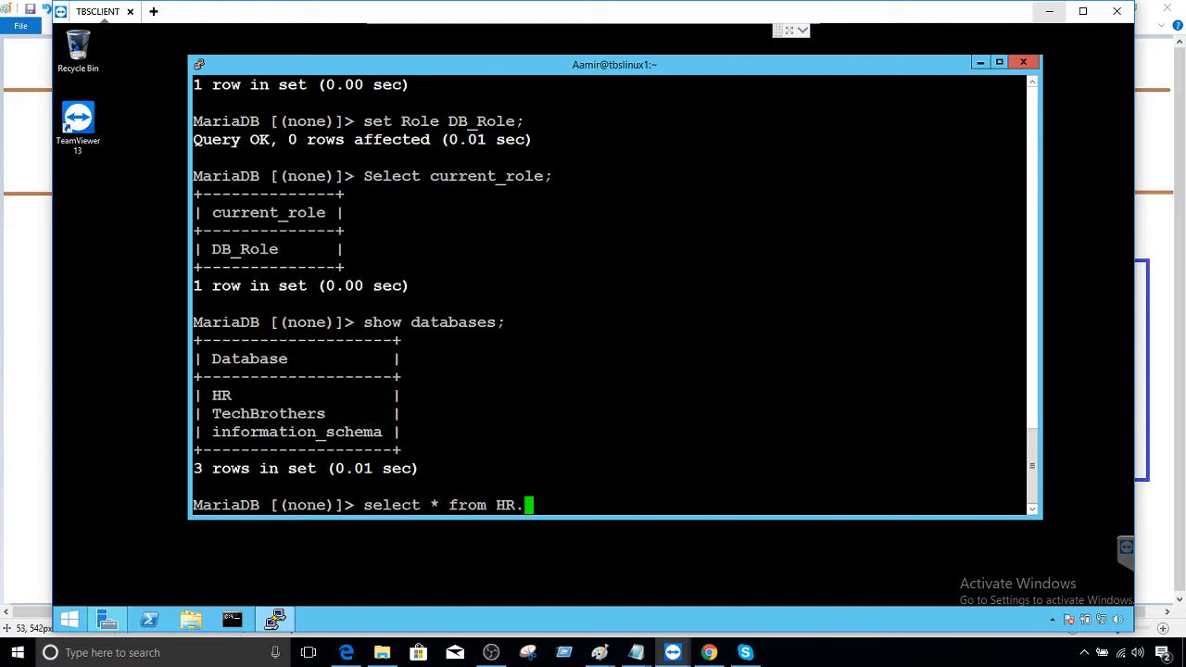
{"action": "type", "text": "depar"}
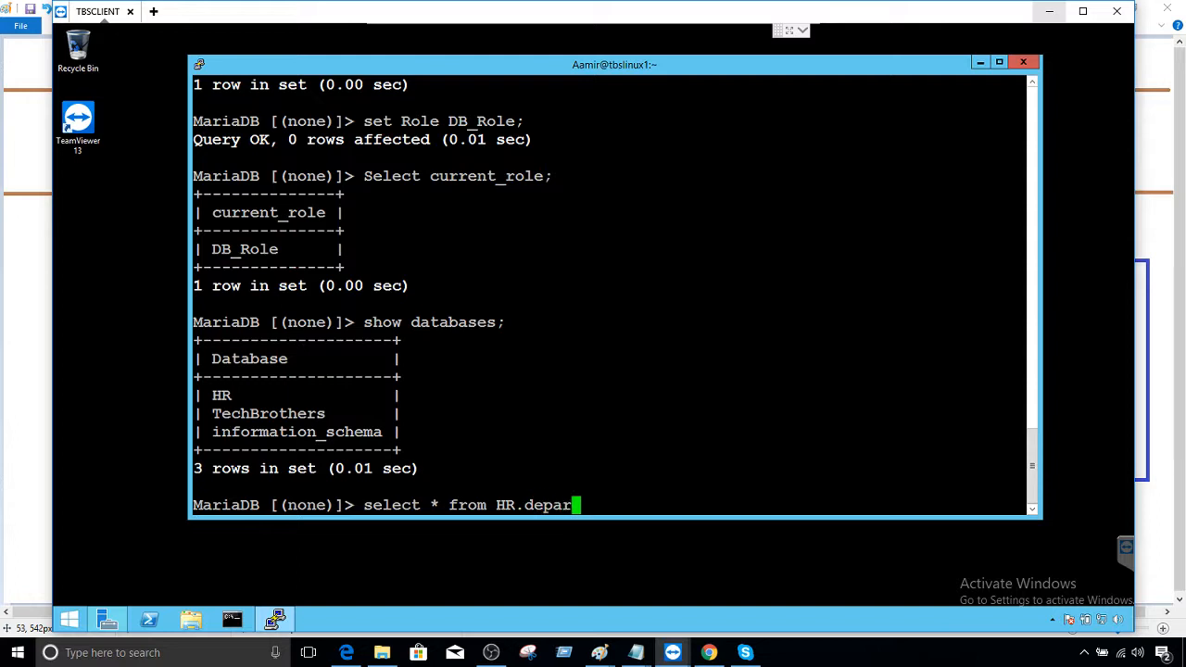
{"action": "type", "text": "ment;"}
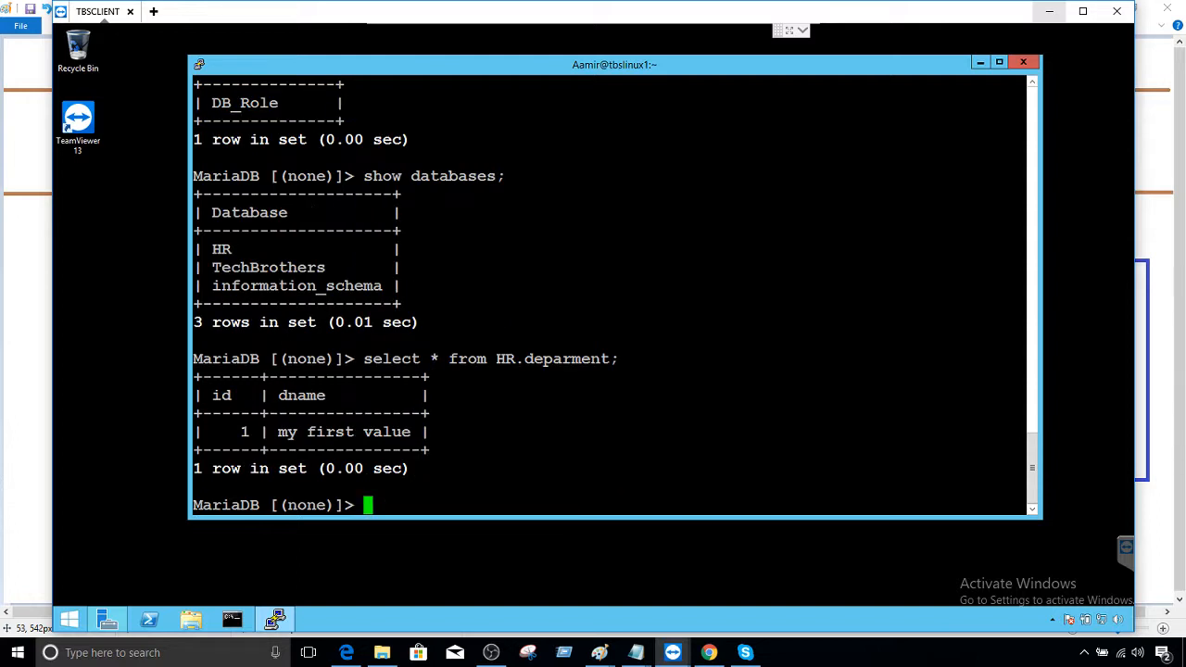
- Query all rows from TechBrothers.employee, then exit the monitor
{"action": "type", "text": "use"}
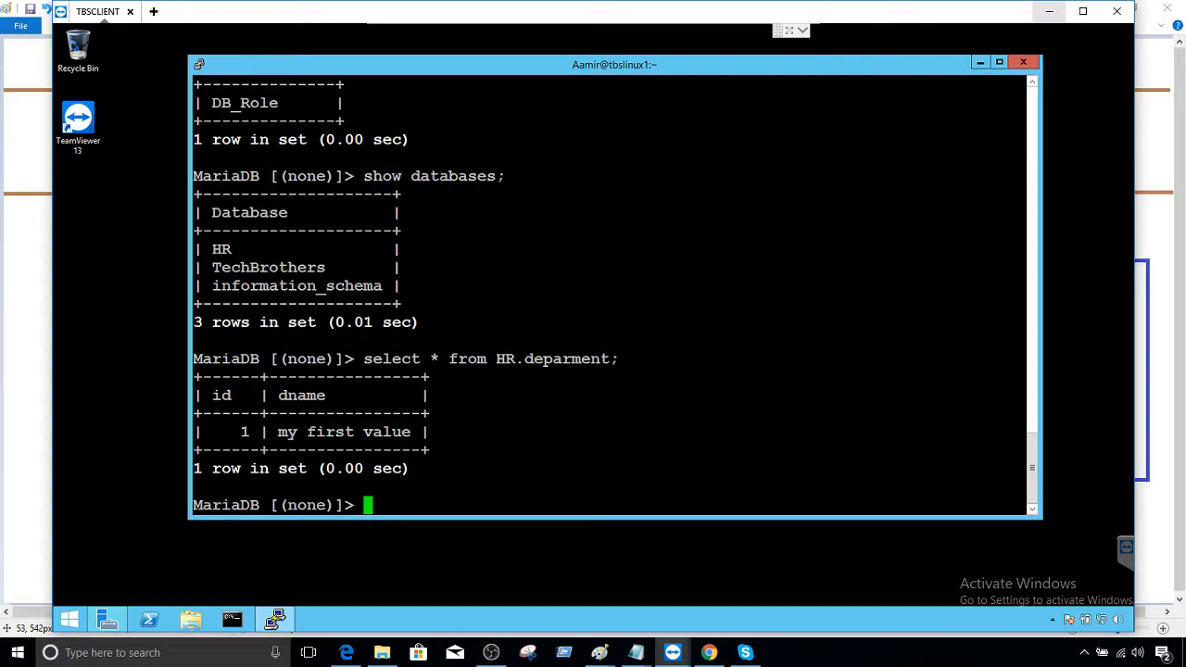
{"action": "type", "text": "select * From TechBrothers."}
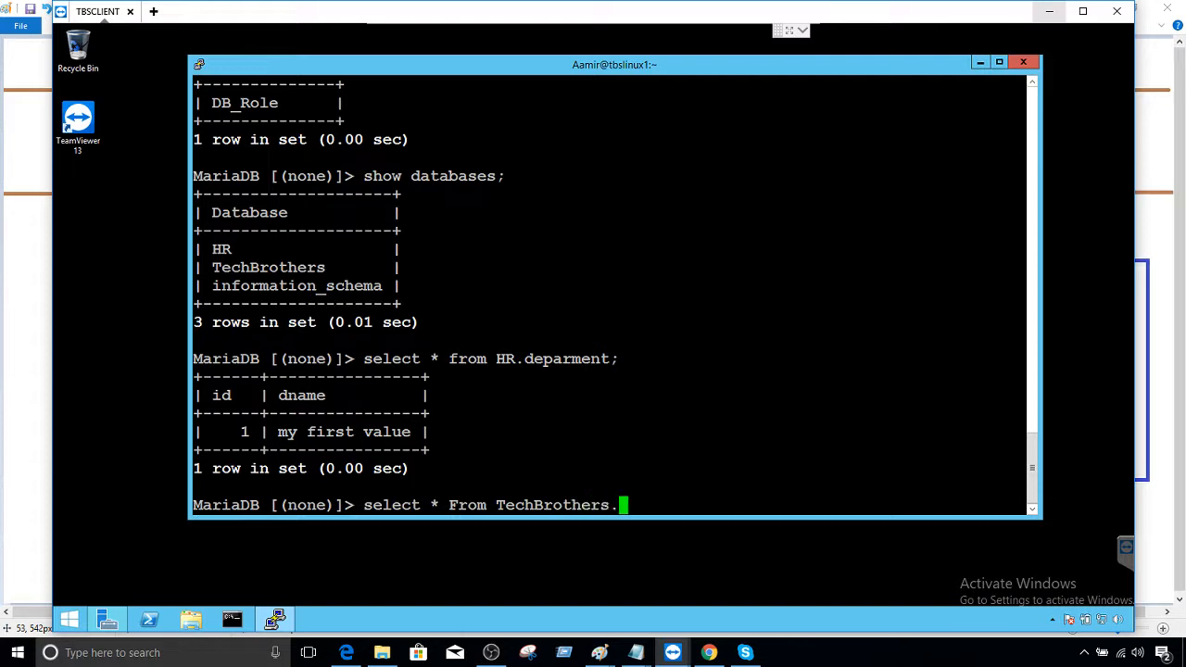
{"action": "type", "text": "employee;"}
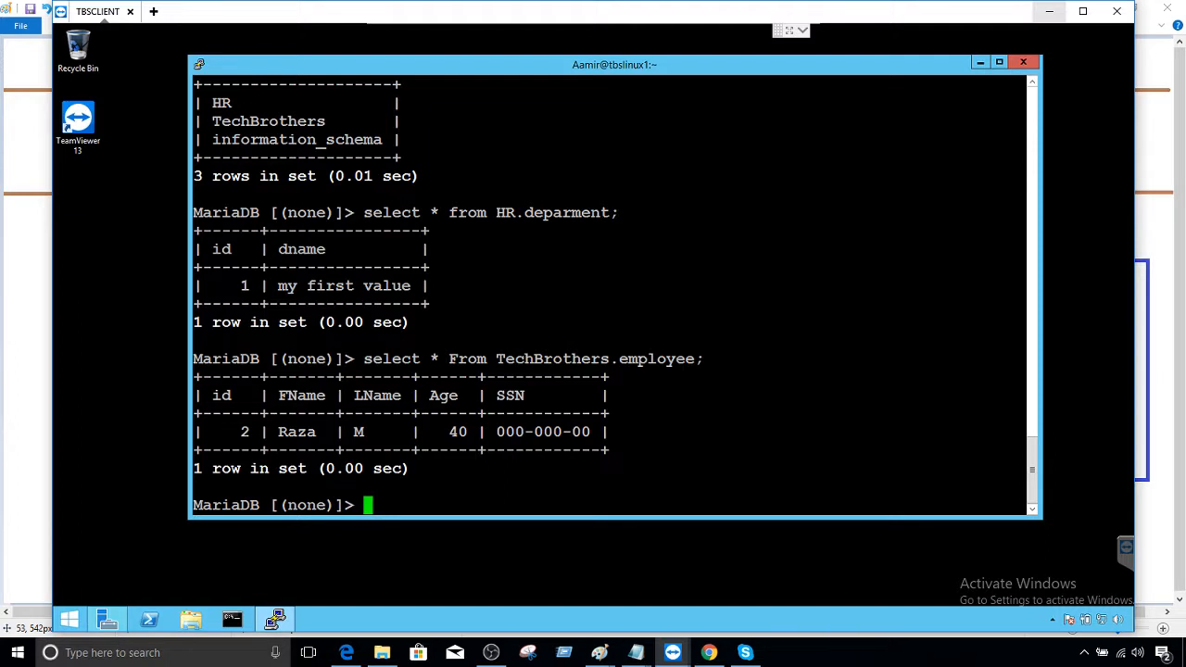
{"action": "type", "text": "exit"}
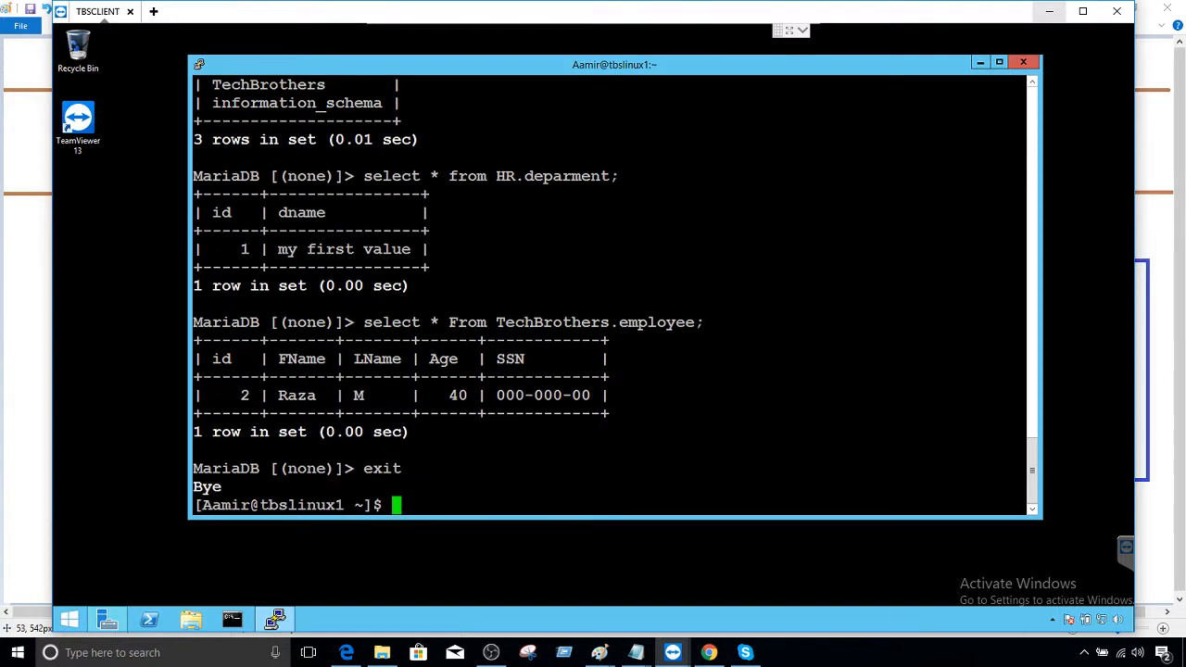
- Log in as TB, check current_role returns NULL, then type SET ROLE DB_Role
{"action": "type", "text": "m"}
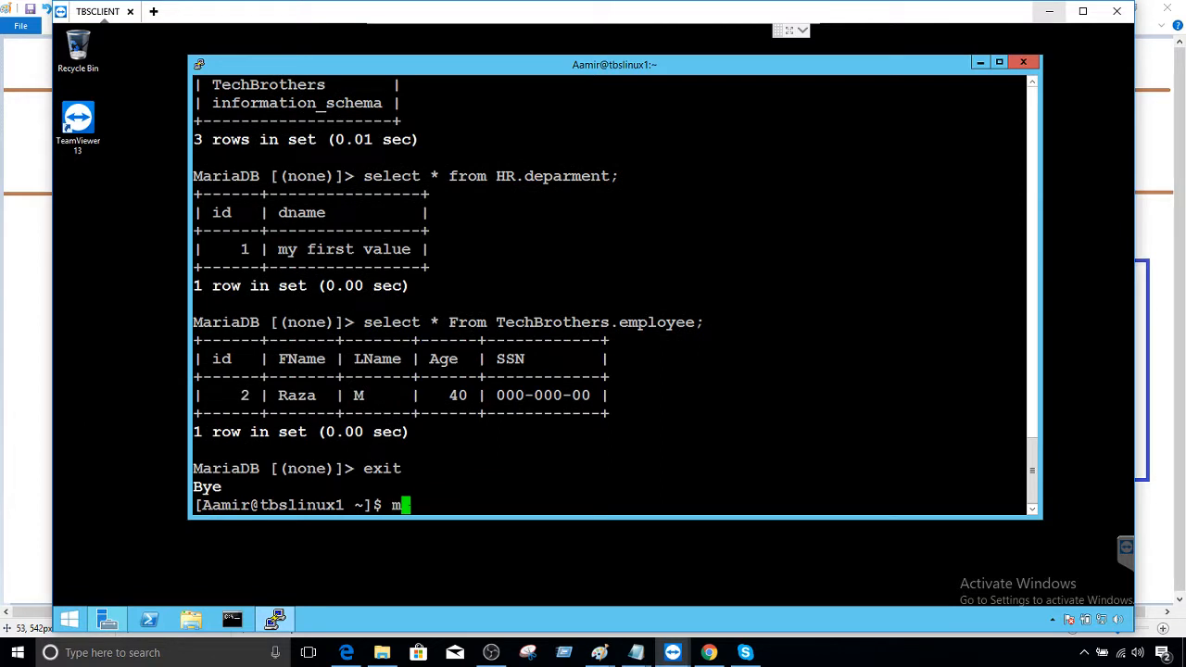
{"action": "type", "text": "ysql -u TB -p"}
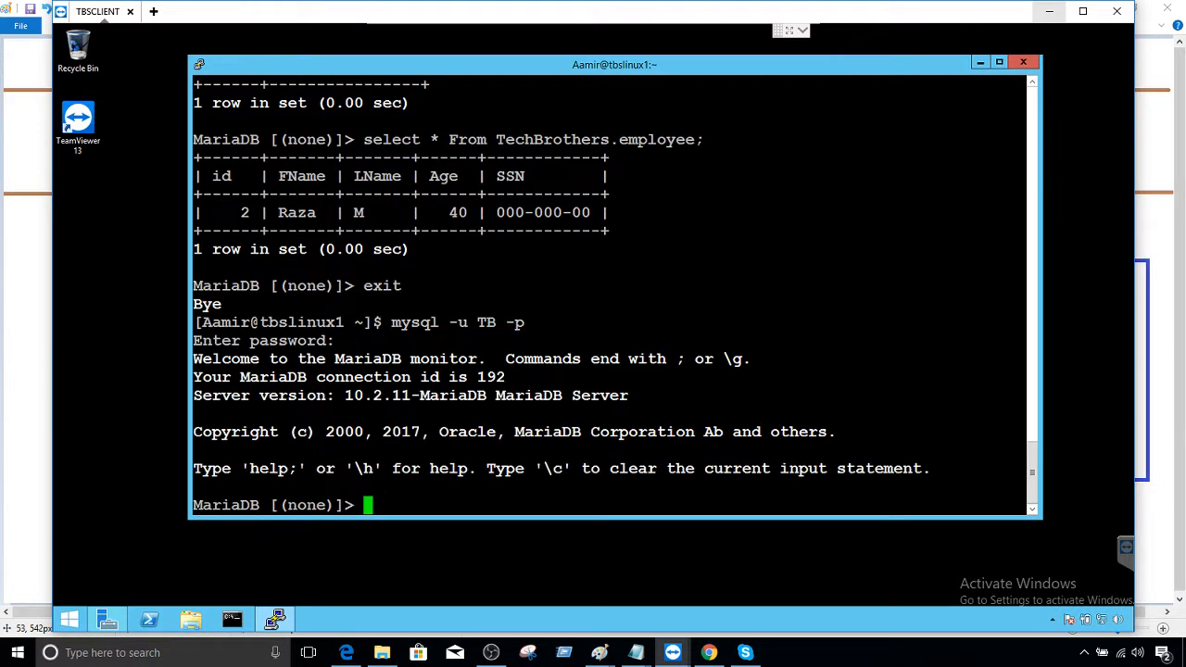
{"action": "type", "text": "select current_role;"}
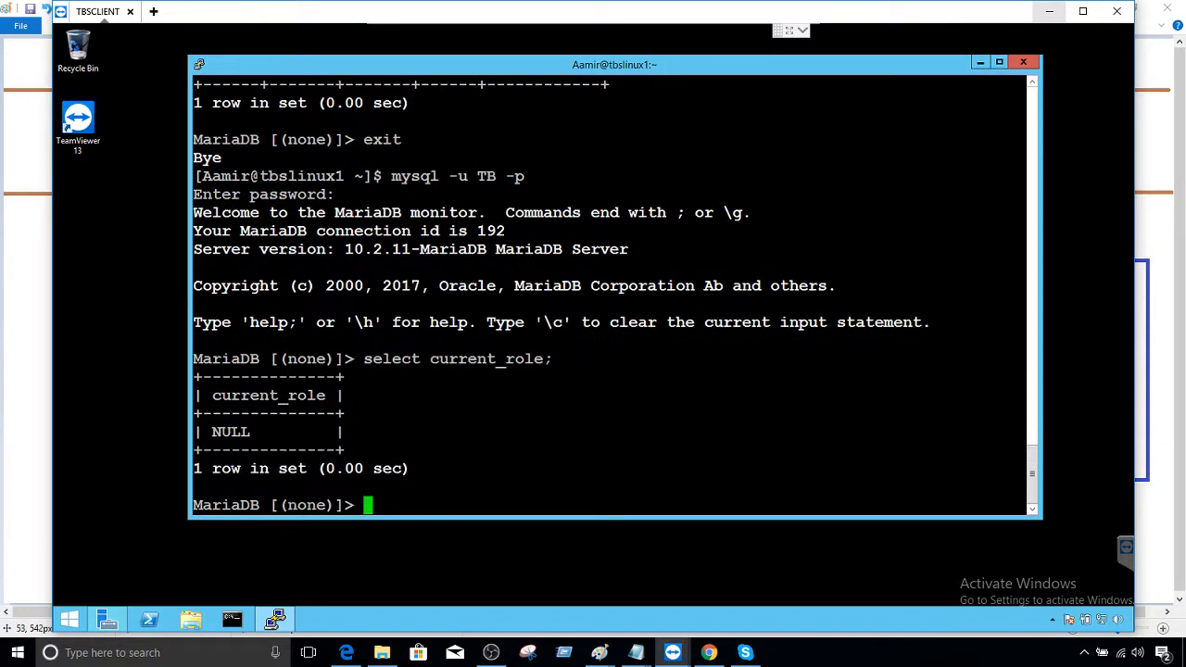
{"action": "type", "text": "set Role"}
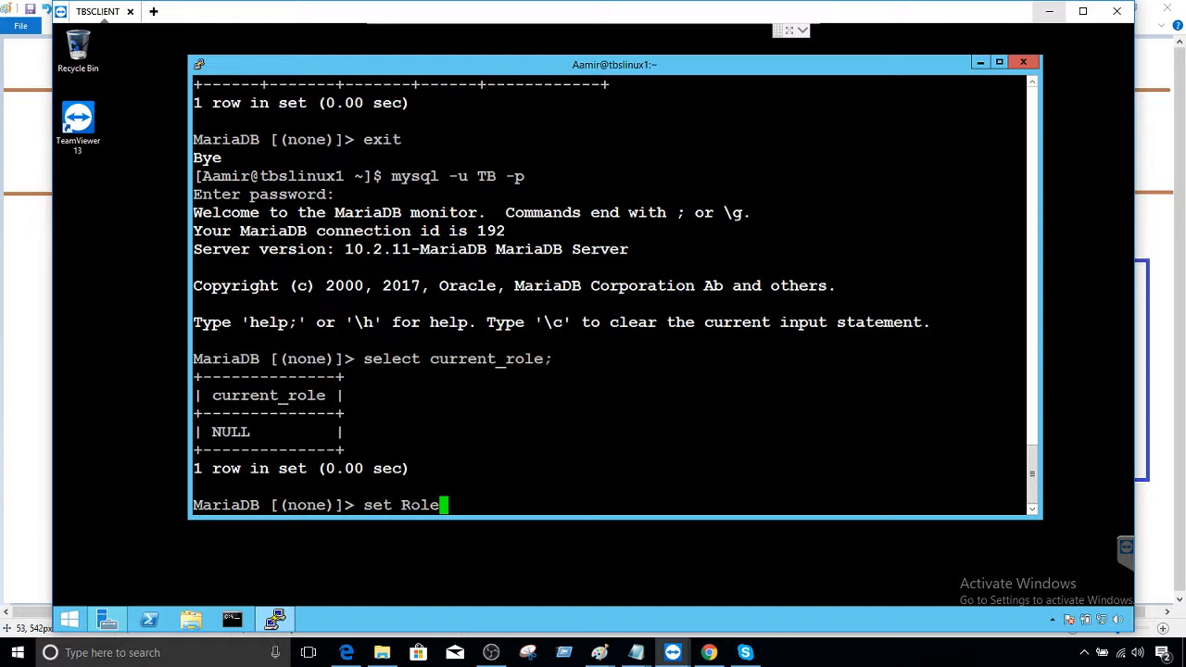
{"action": "type", "text": "D B"}
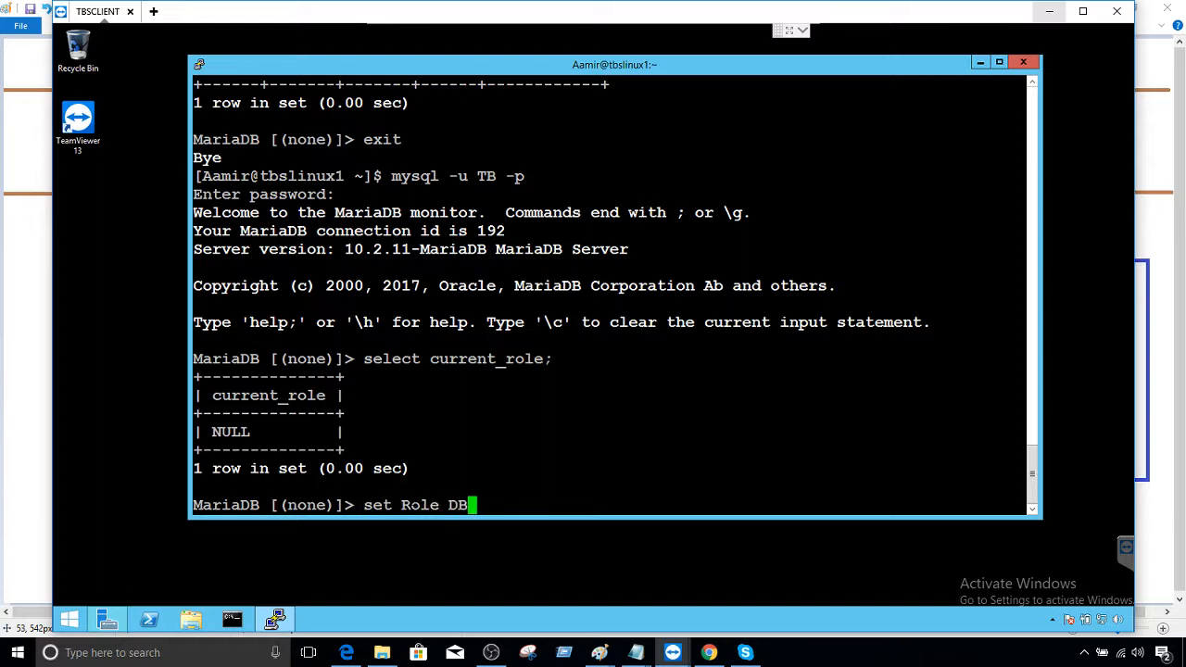
{"action": "type", "text": "_Role"}
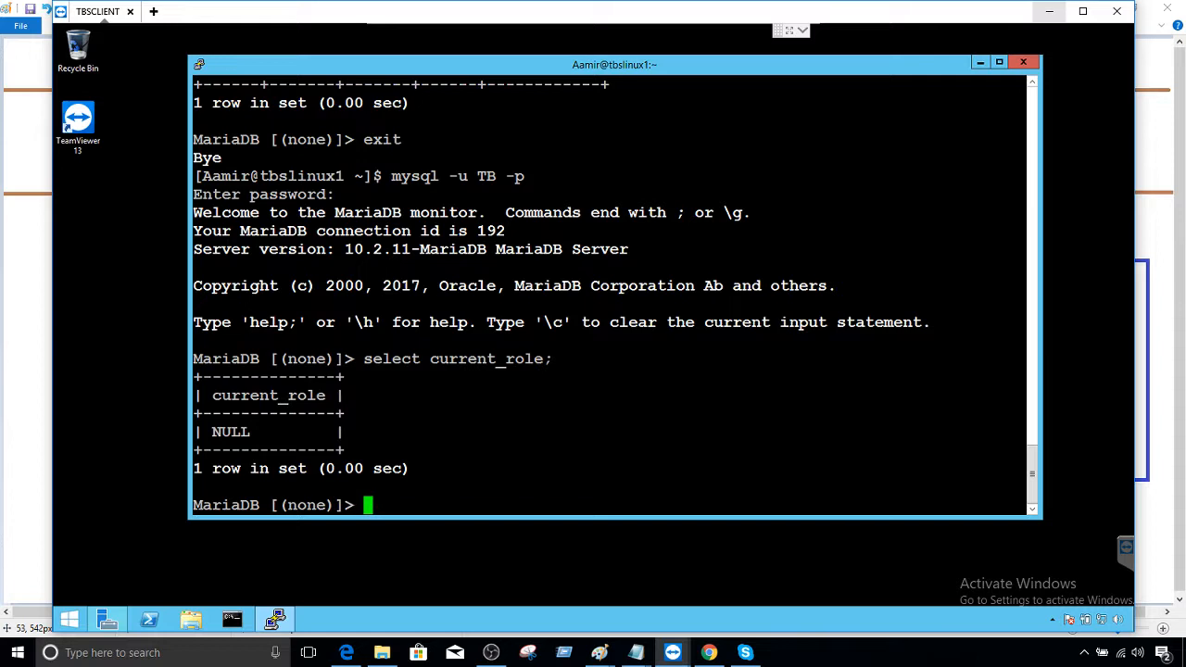
- Run 'set Default role DB_Role;' to make it TB's default, then exit the monitor
{"action": "type", "text": "set"}
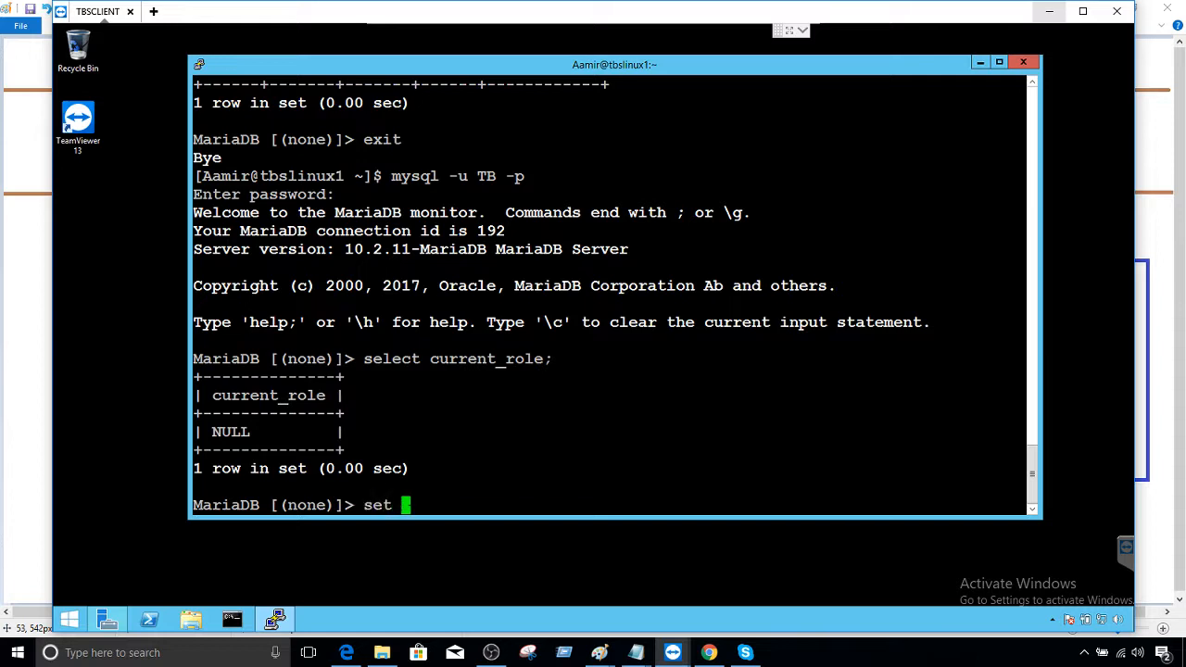
{"action": "type", "text": "Default"}
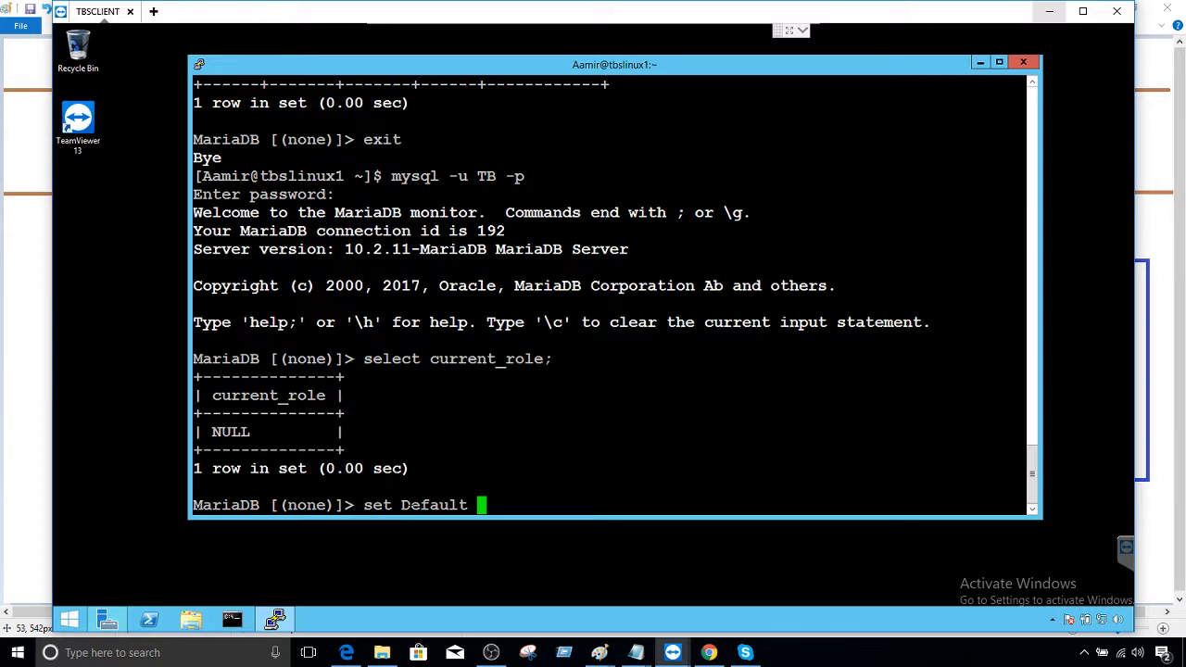
{"action": "type", "text": "role"}
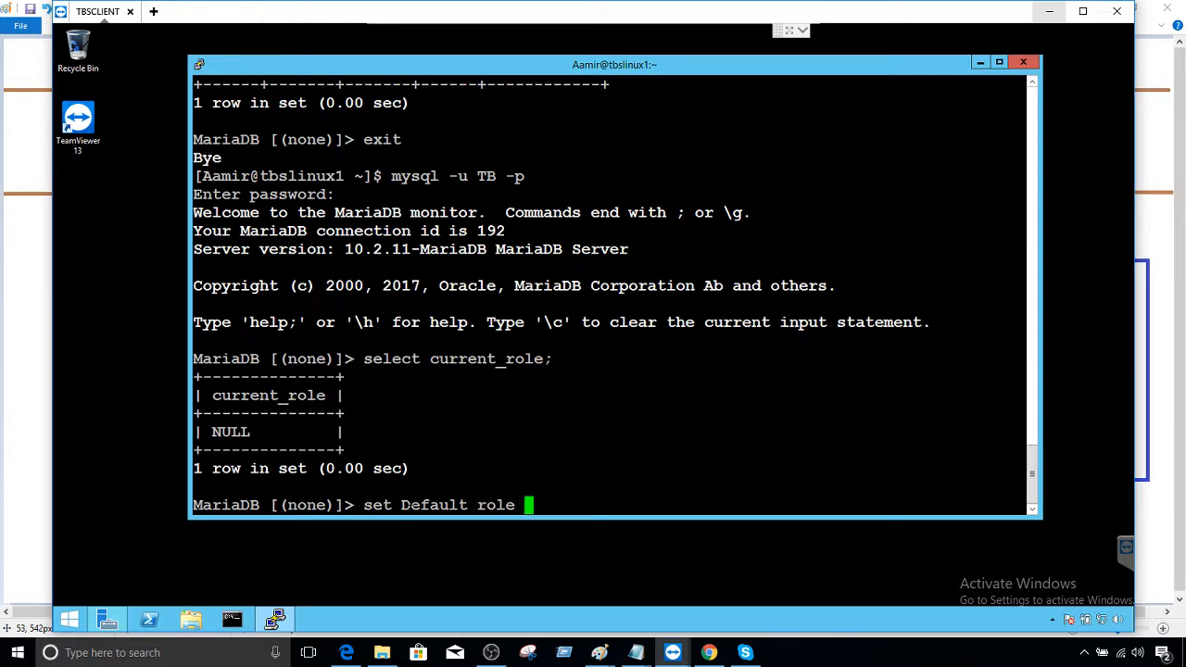
{"action": "type", "text": "DB_Role;"}
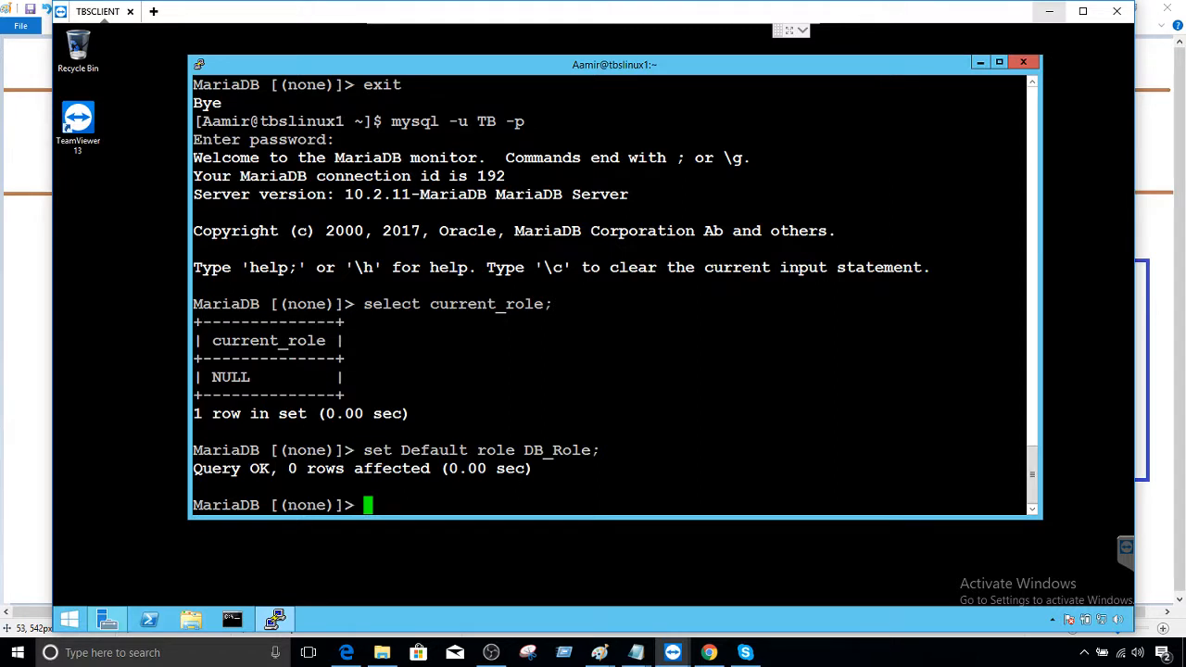
{"action": "type", "text": "exit"}
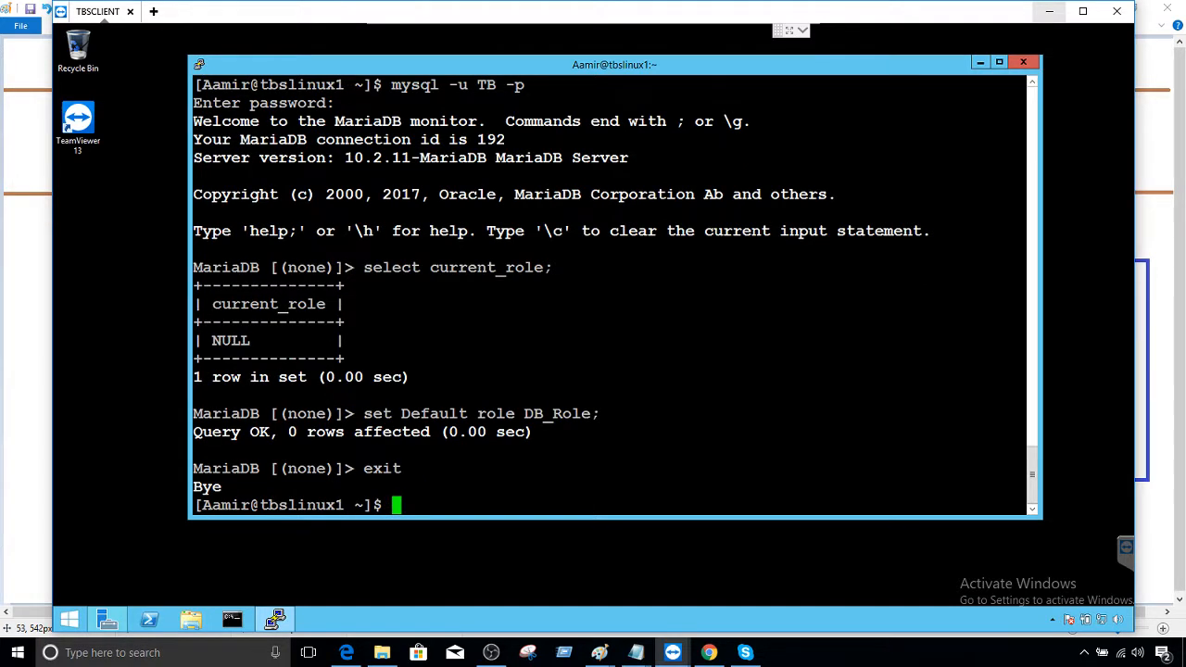
- Log back in as TB and confirm 'select current_role;' now returns DB_Role
{"action": "type", "text": "mysql -u TB -p"}
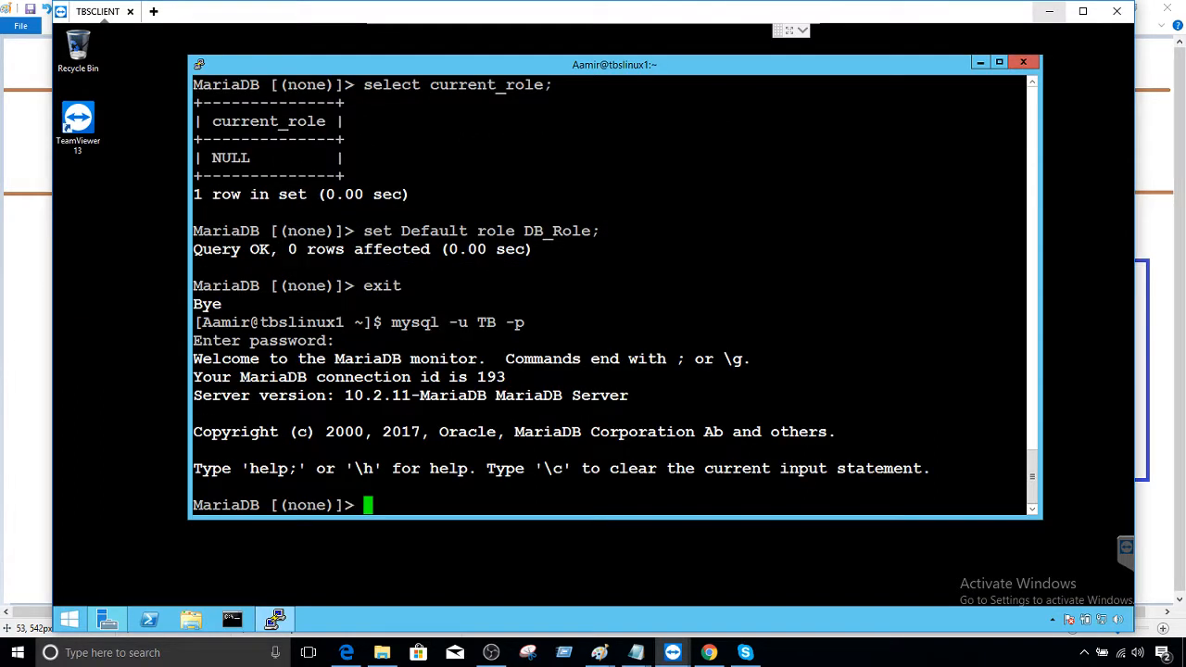
{"action": "type", "text": "select c"}
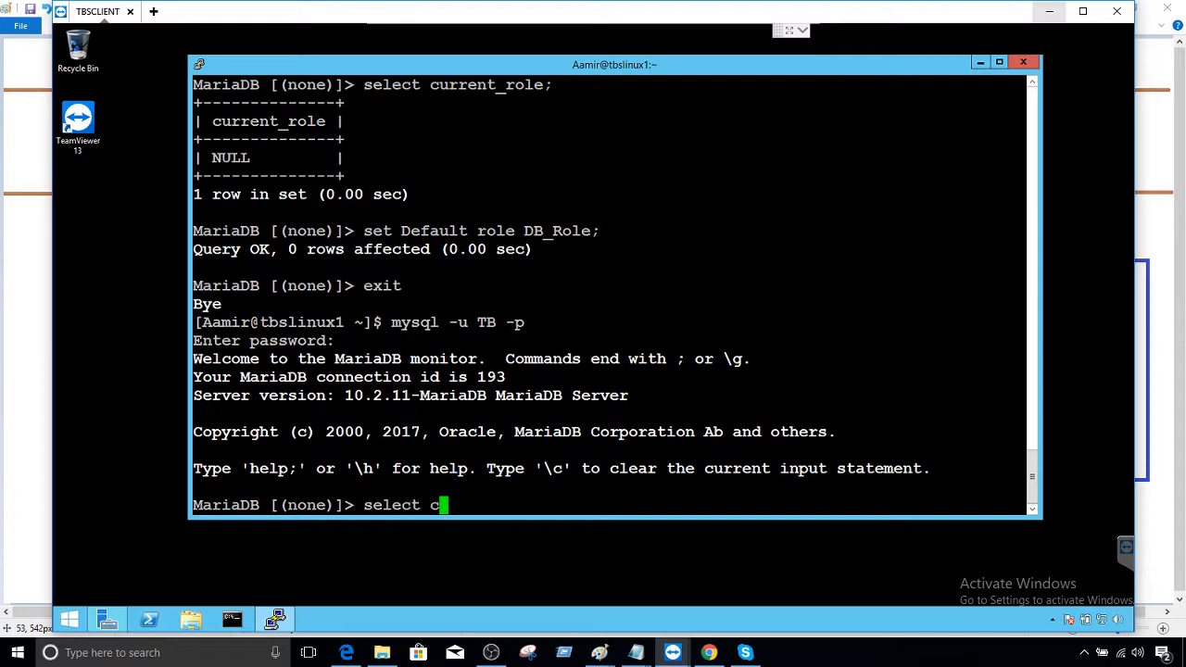
{"action": "type", "text": "urrent_role;"}
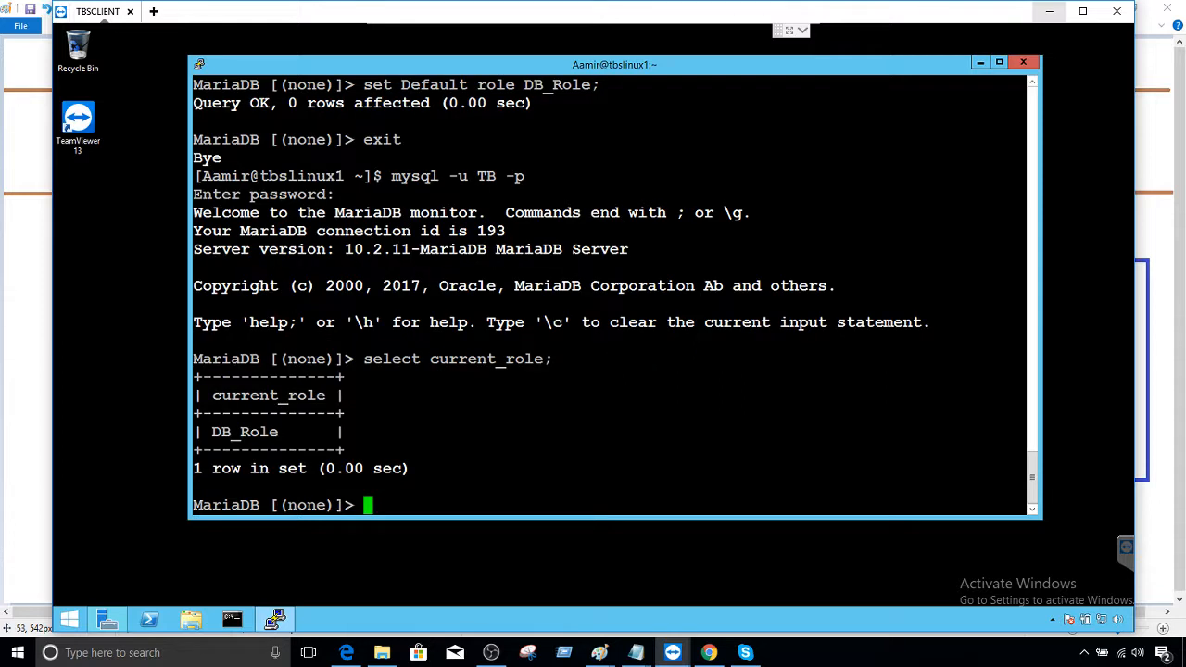
{"action": "double_click", "coordinate": [245, 432]}
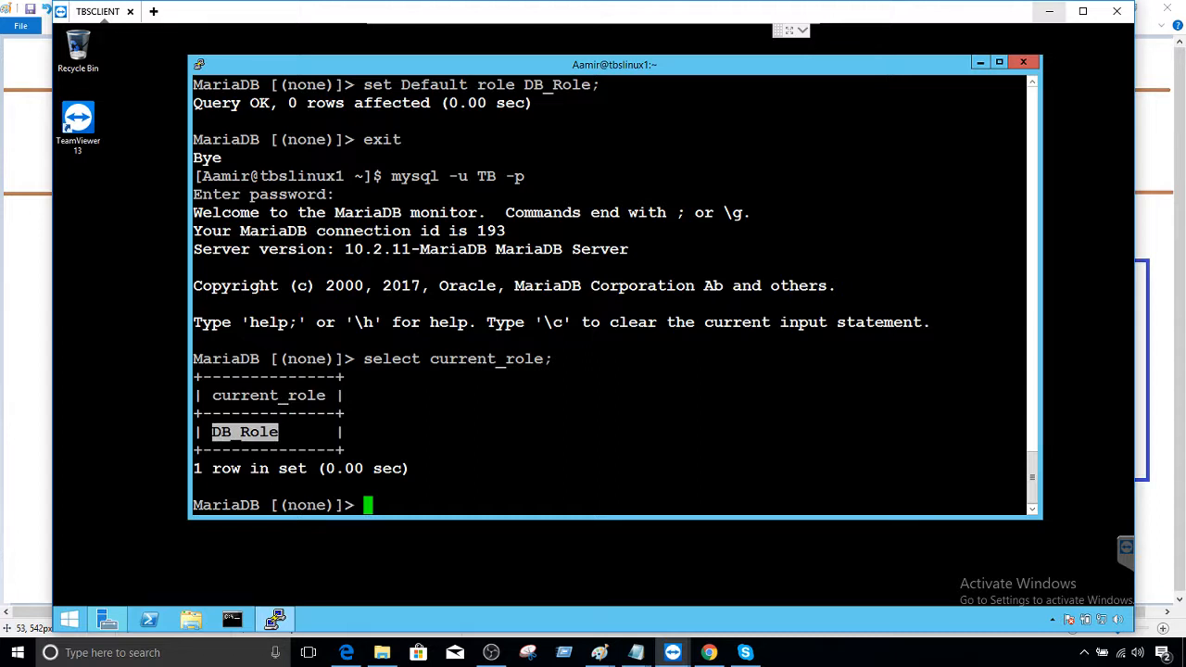